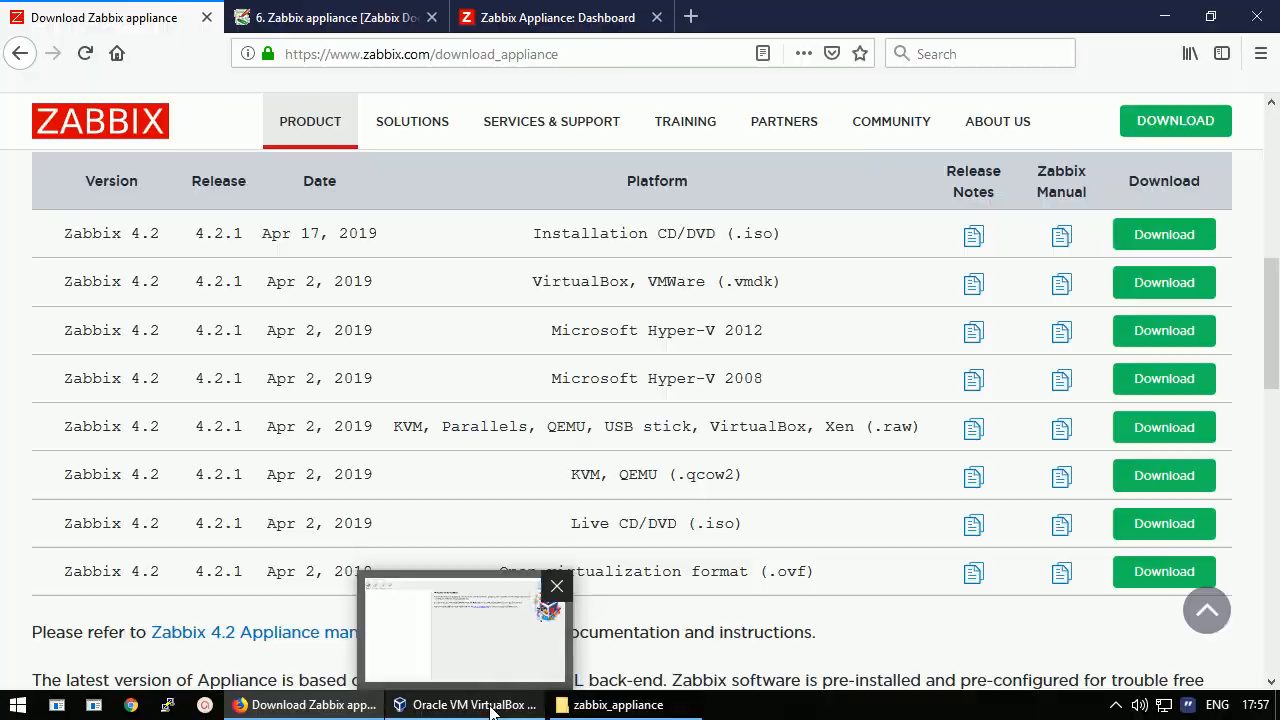
- Show the About VirtualBox window, revealing installed version 5.2.16
left_click(116, 34)
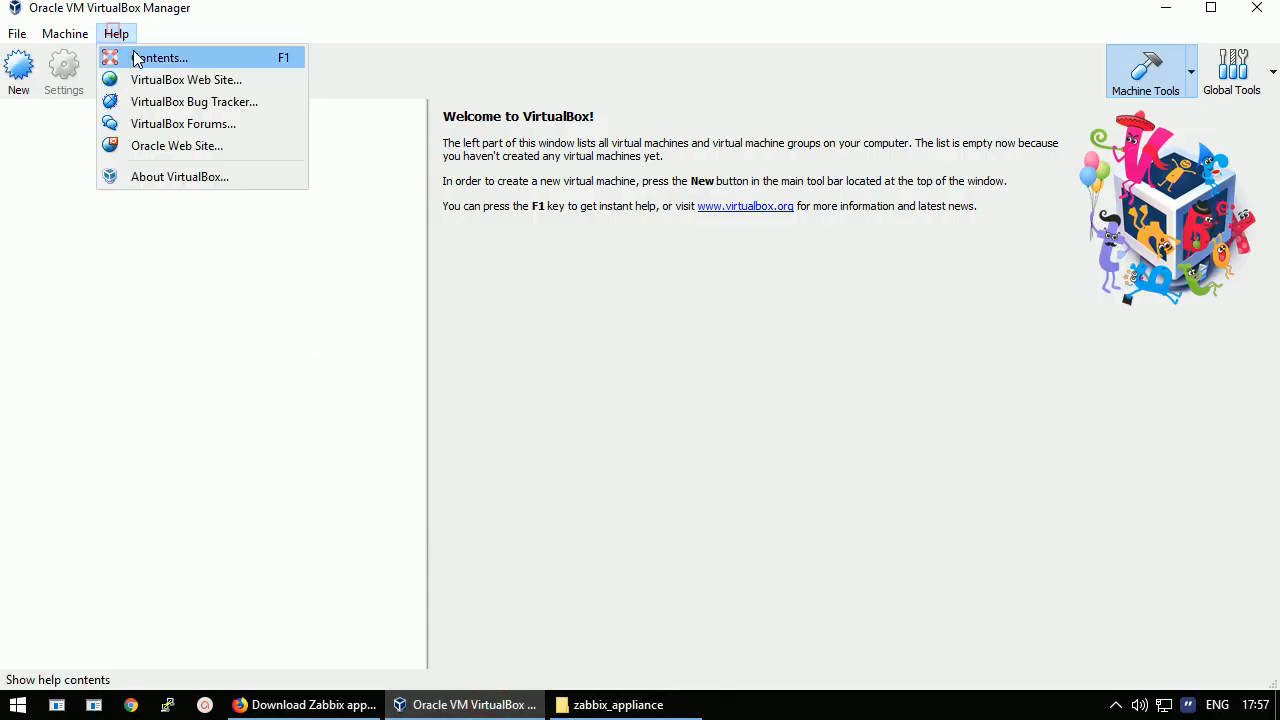
left_click(180, 176)
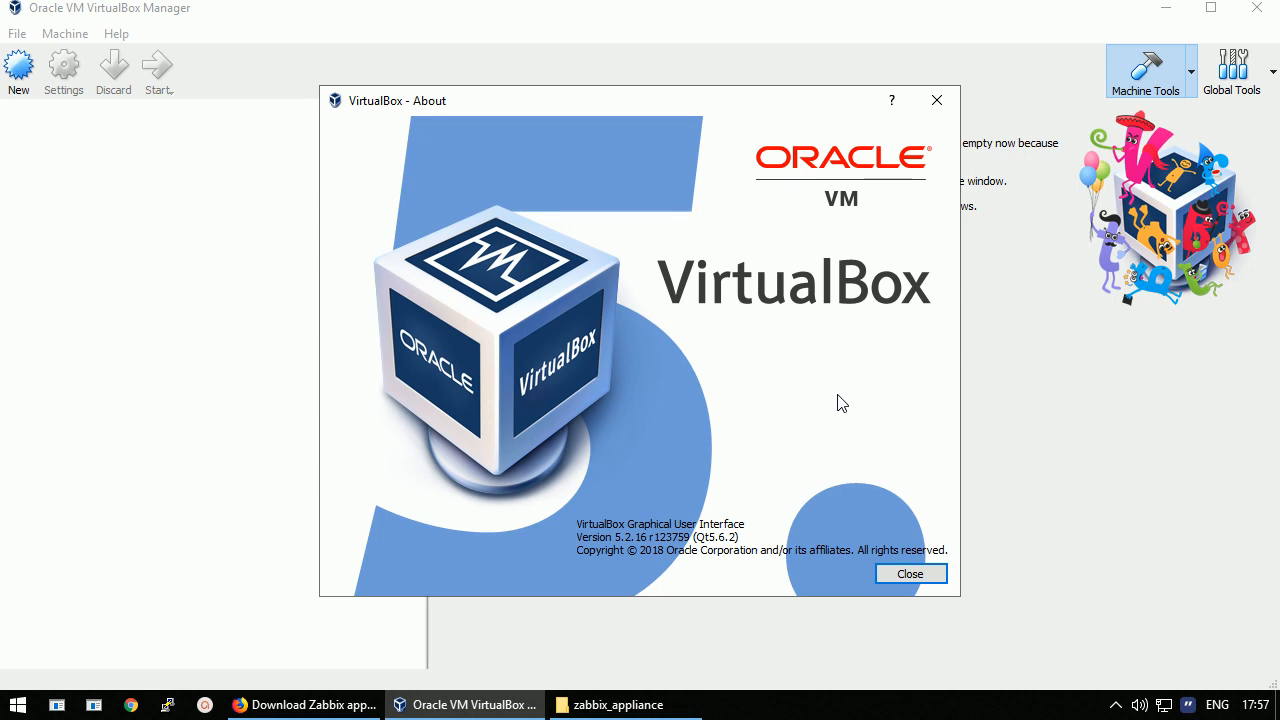
mouse_move(932, 582)
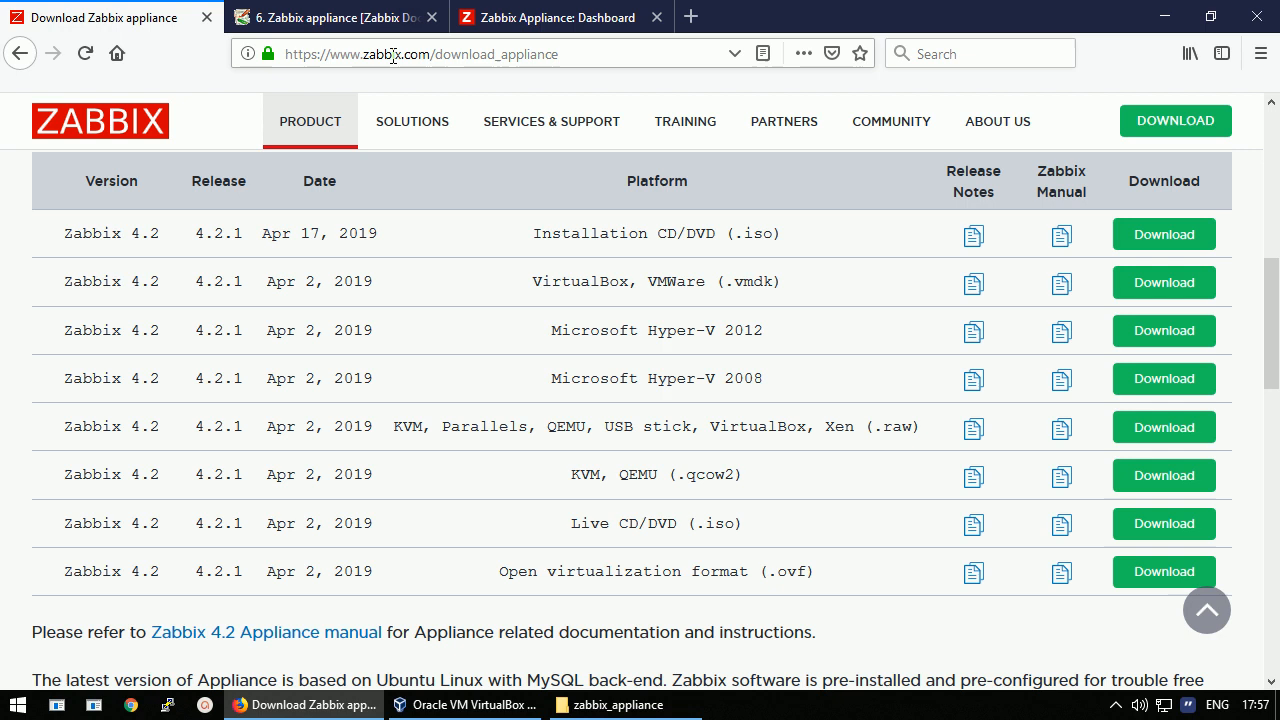
mouse_move(444, 54)
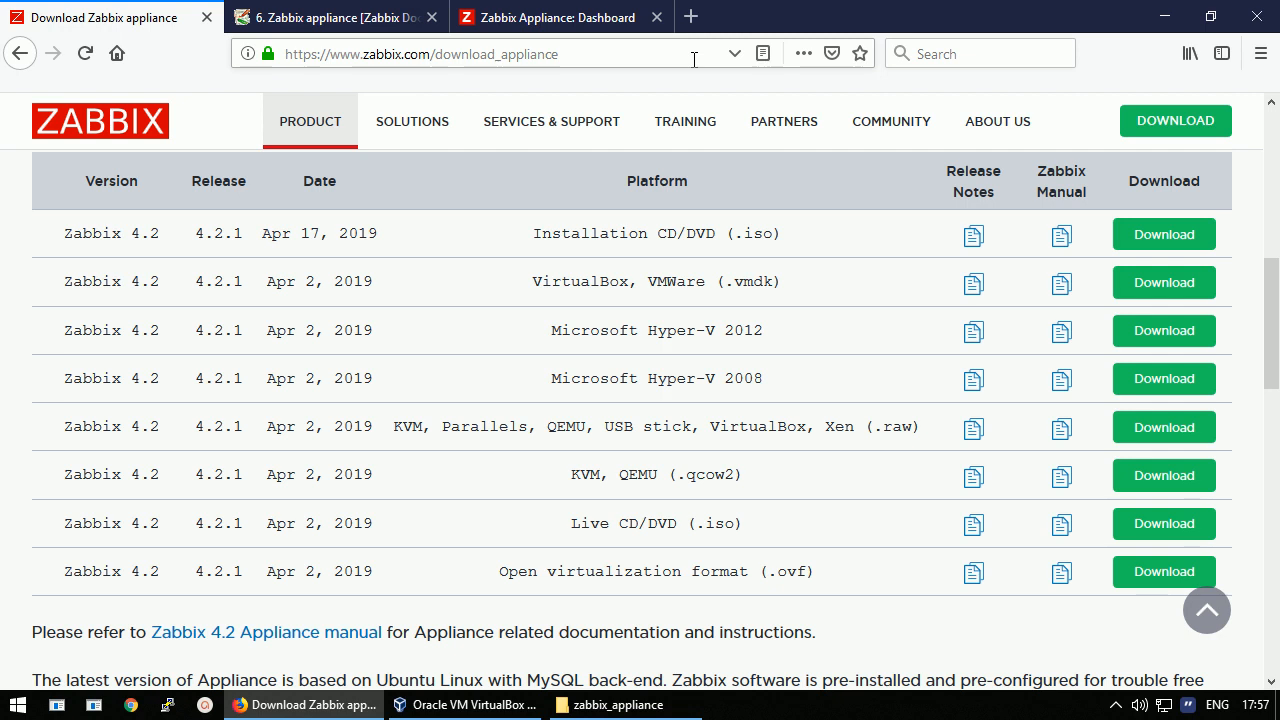
mouse_move(698, 178)
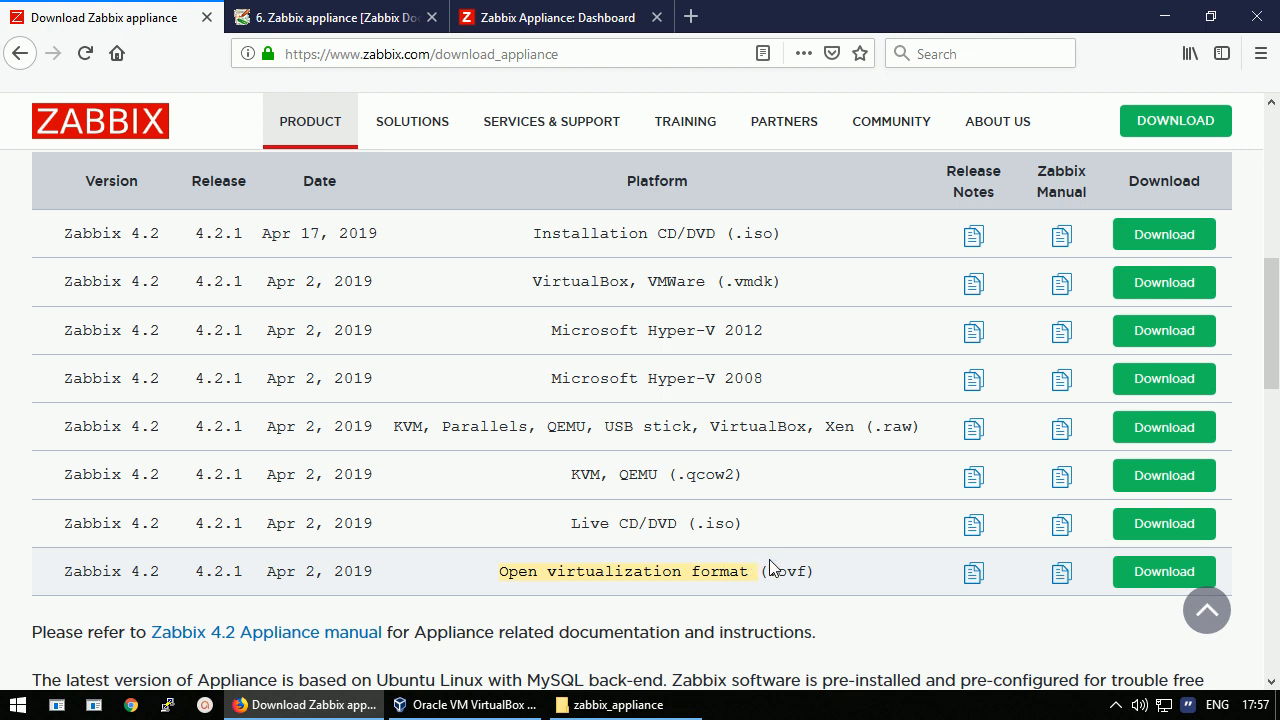
mouse_move(824, 556)
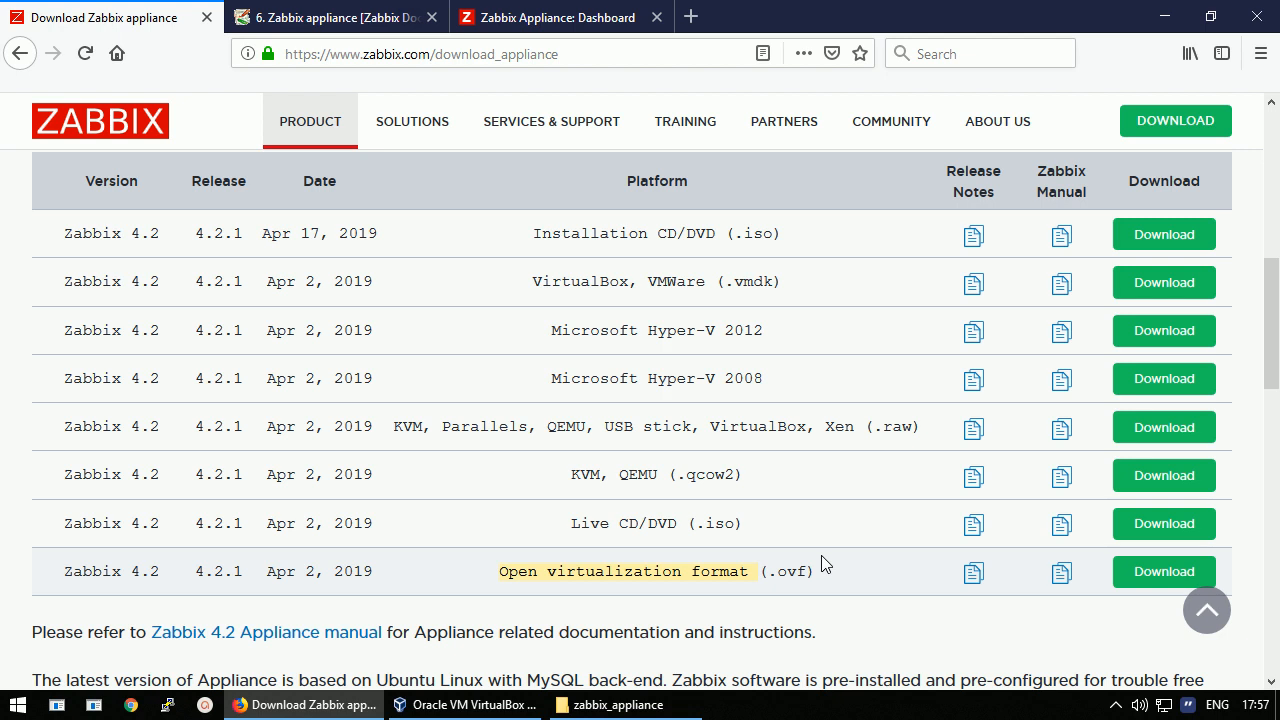
mouse_move(1050, 572)
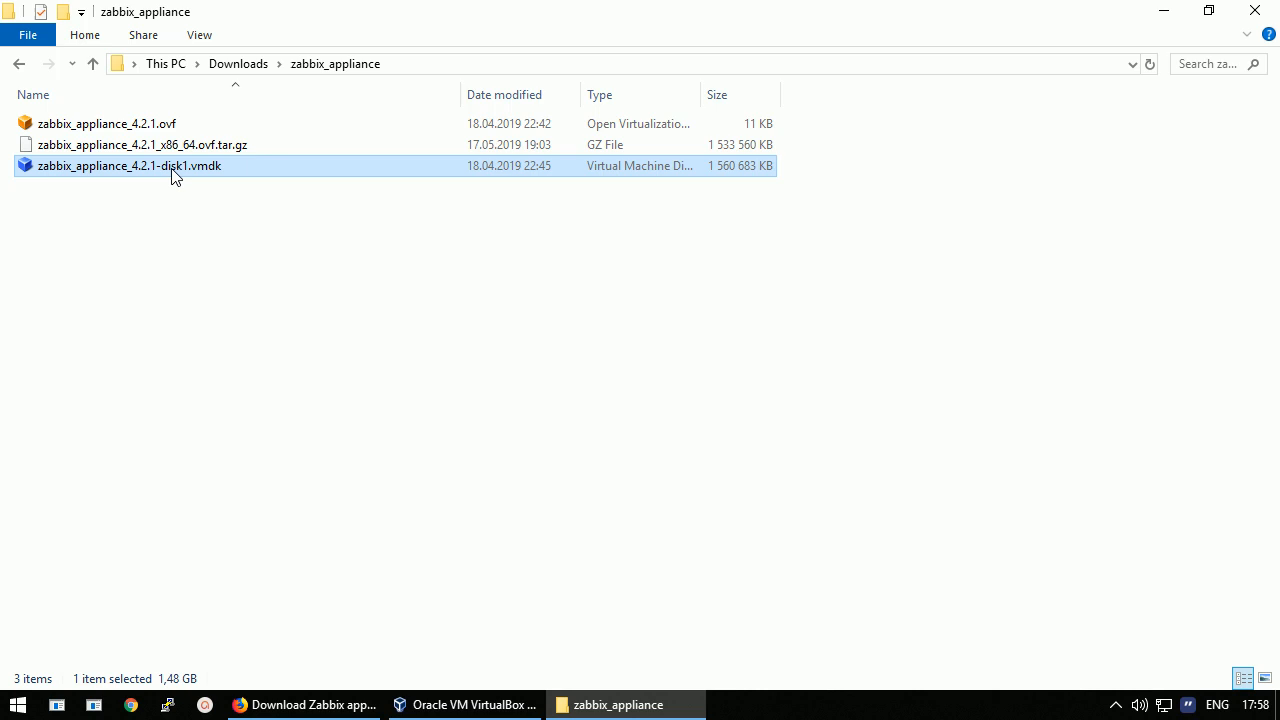
mouse_move(168, 164)
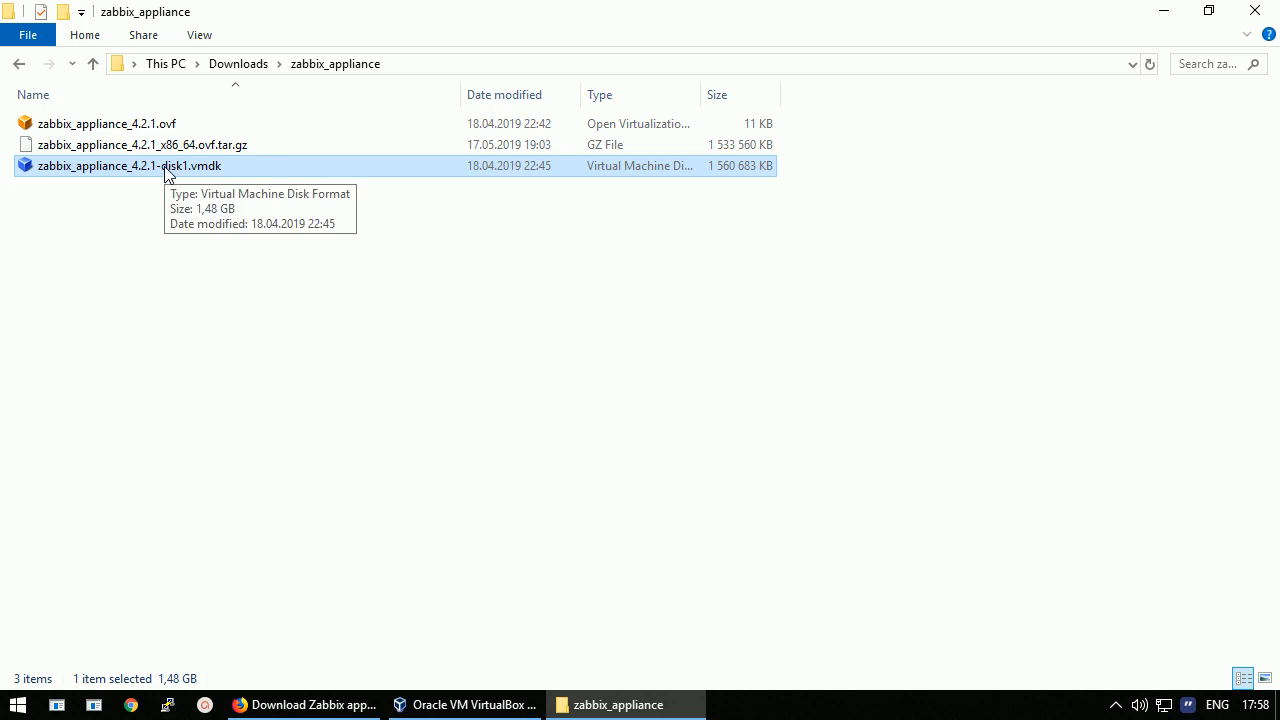
- Load zabbix_appliance_4.2.1.ovf from the downloads folder into VirtualBox's import wizard
left_click(108, 124)
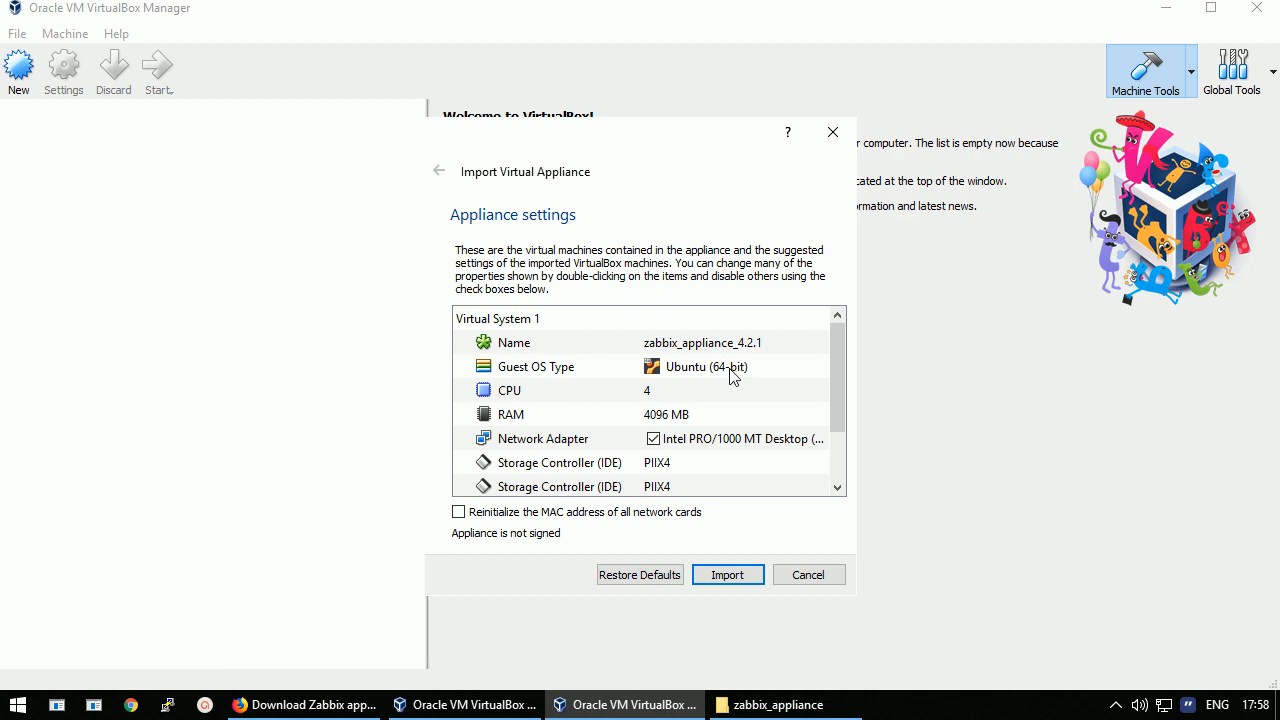
mouse_move(668, 400)
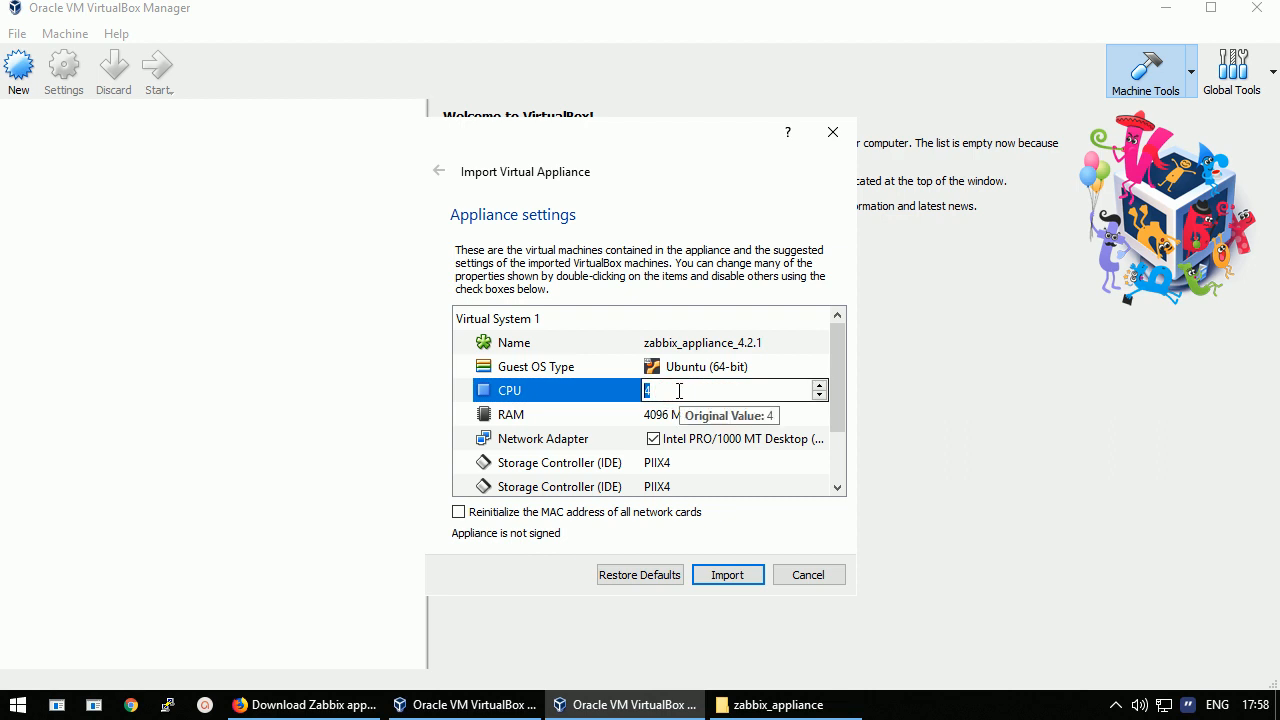
- Import the appliance with 1 CPU and 1024 MB RAM, confirming the import
type("1")
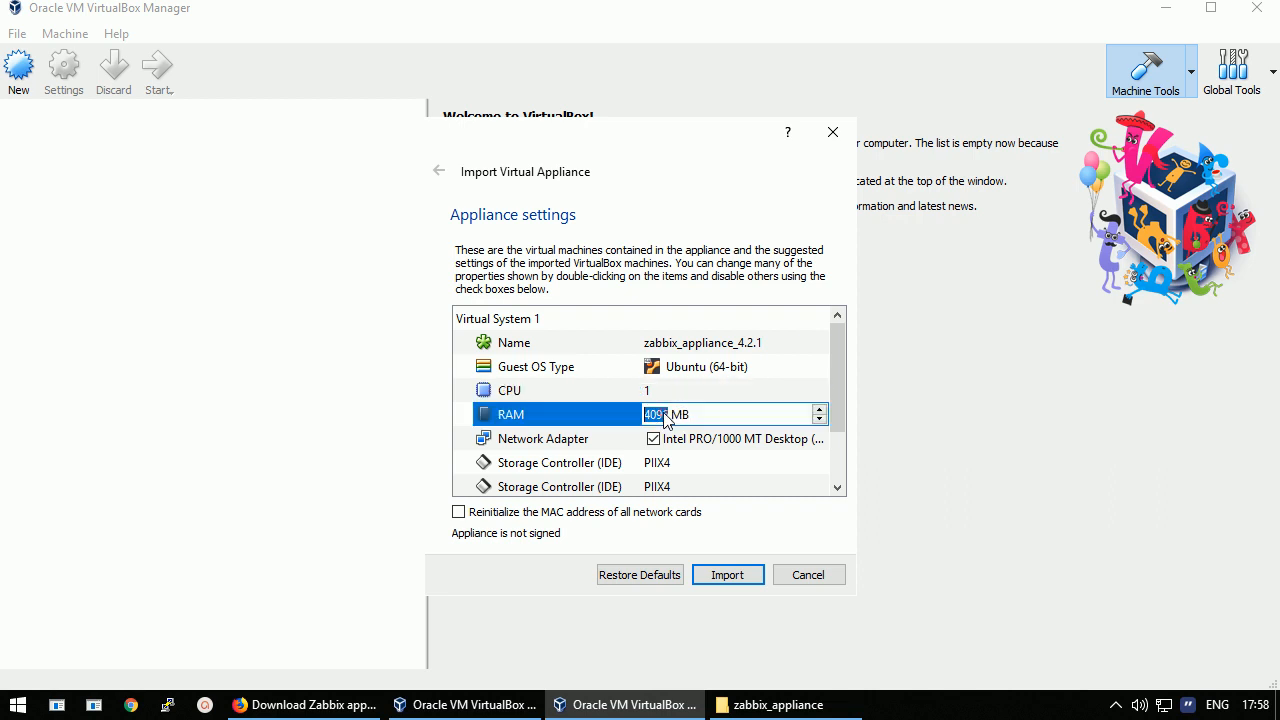
type("1024")
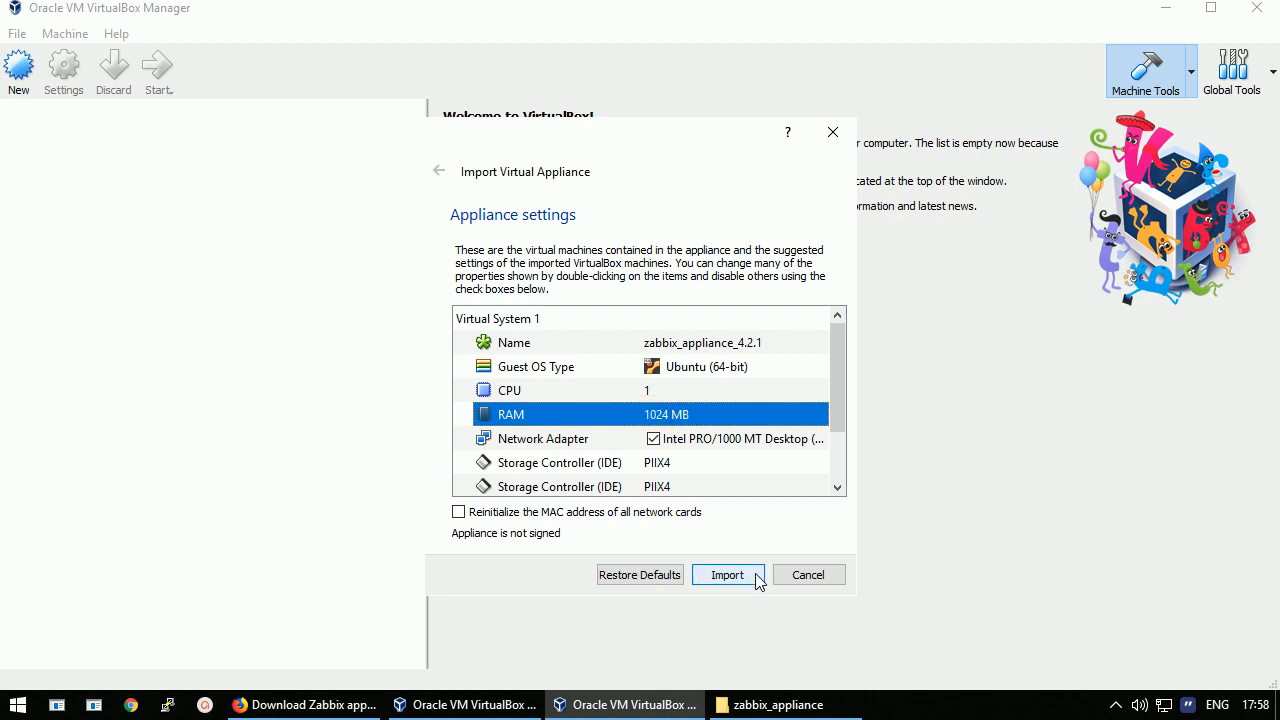
left_click(728, 574)
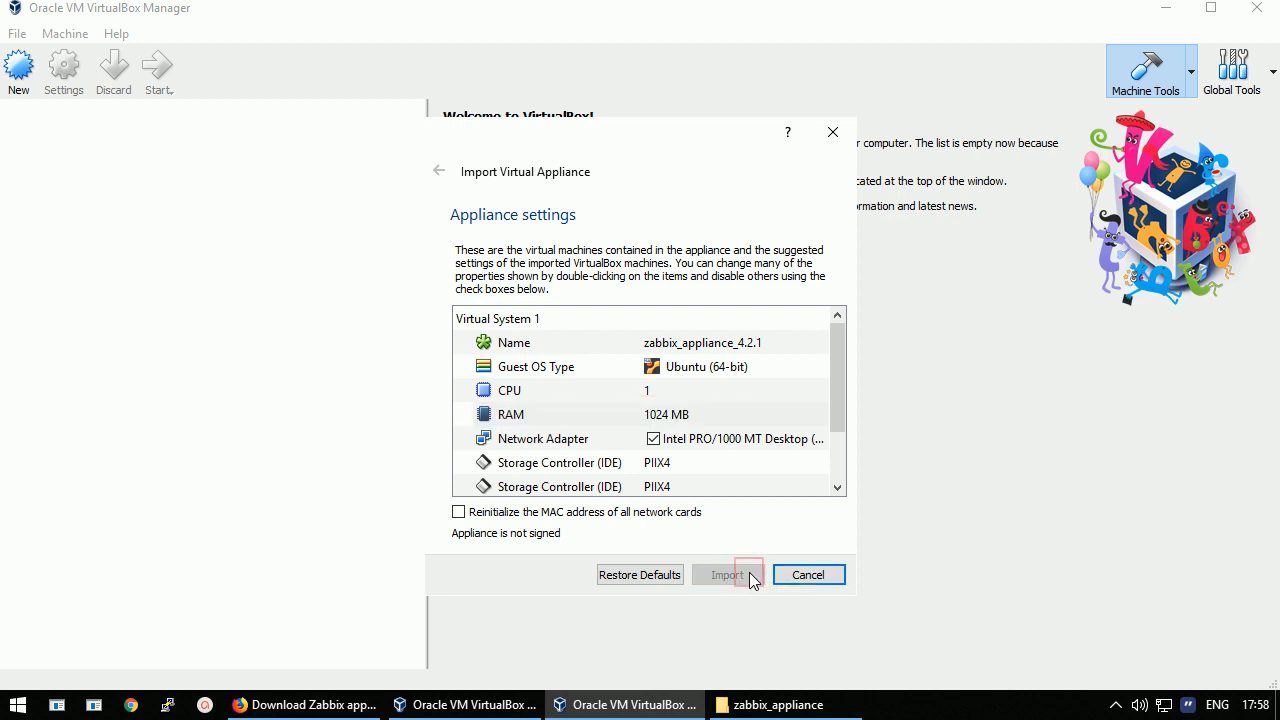
left_click(728, 574)
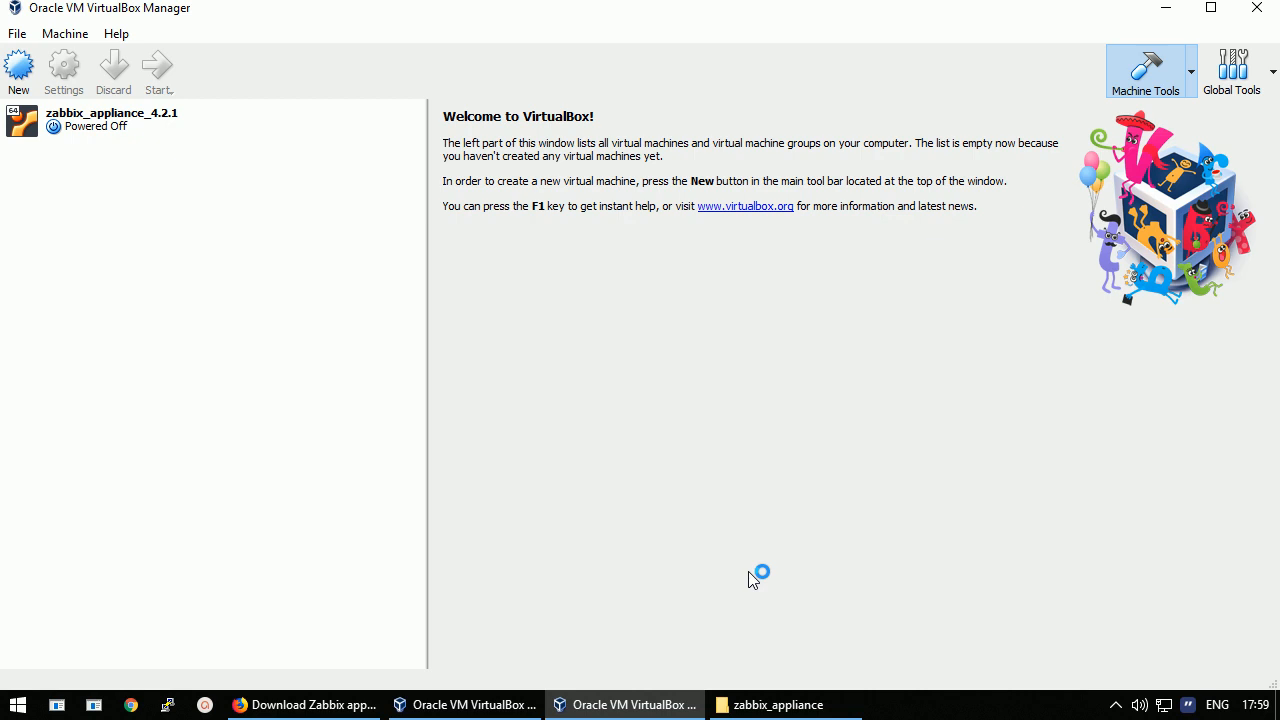
- Attach the appliance's network adapter 1 to Bridged Adapter on the Intel Gigabit CT Desktop Adapter
left_click(112, 120)
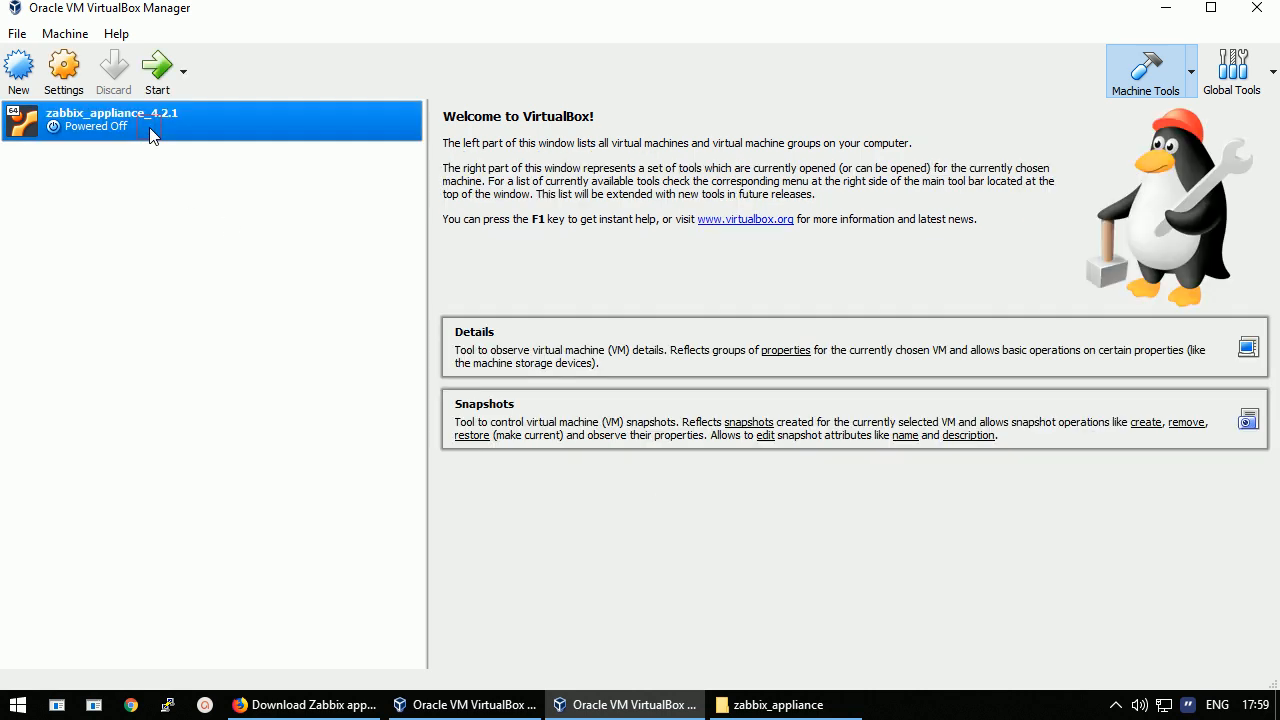
left_click(64, 64)
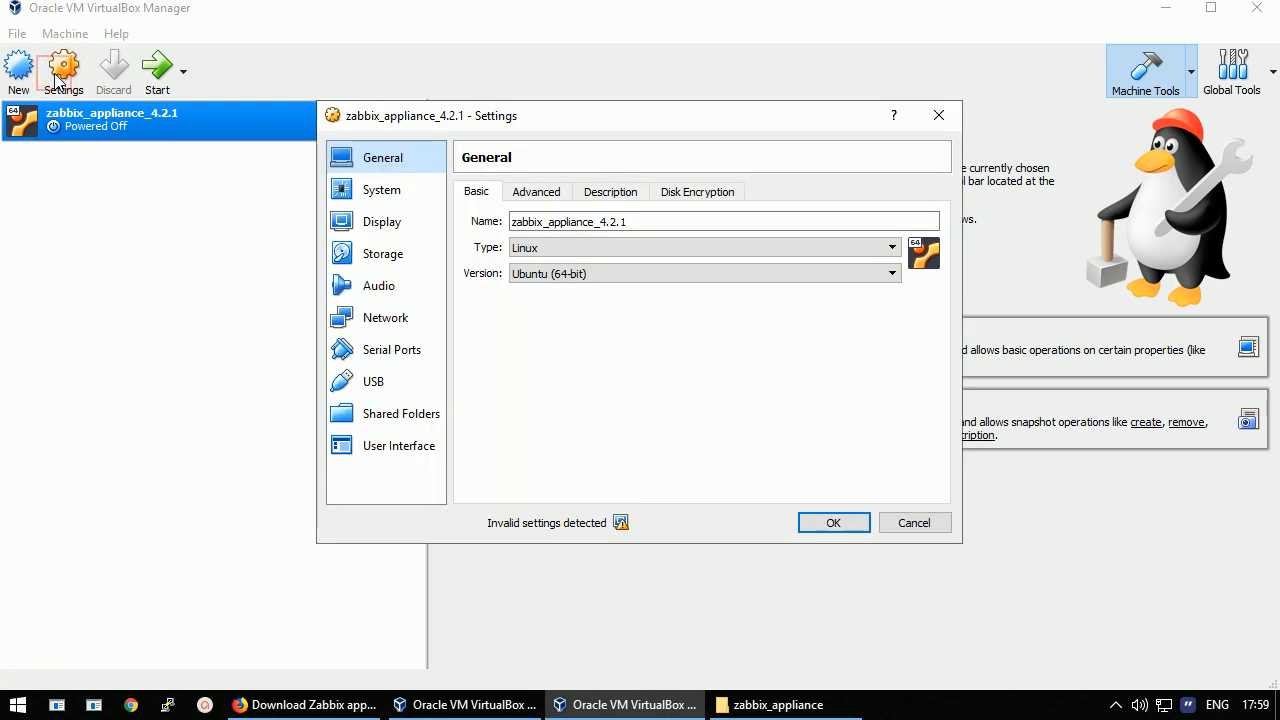
left_click(386, 316)
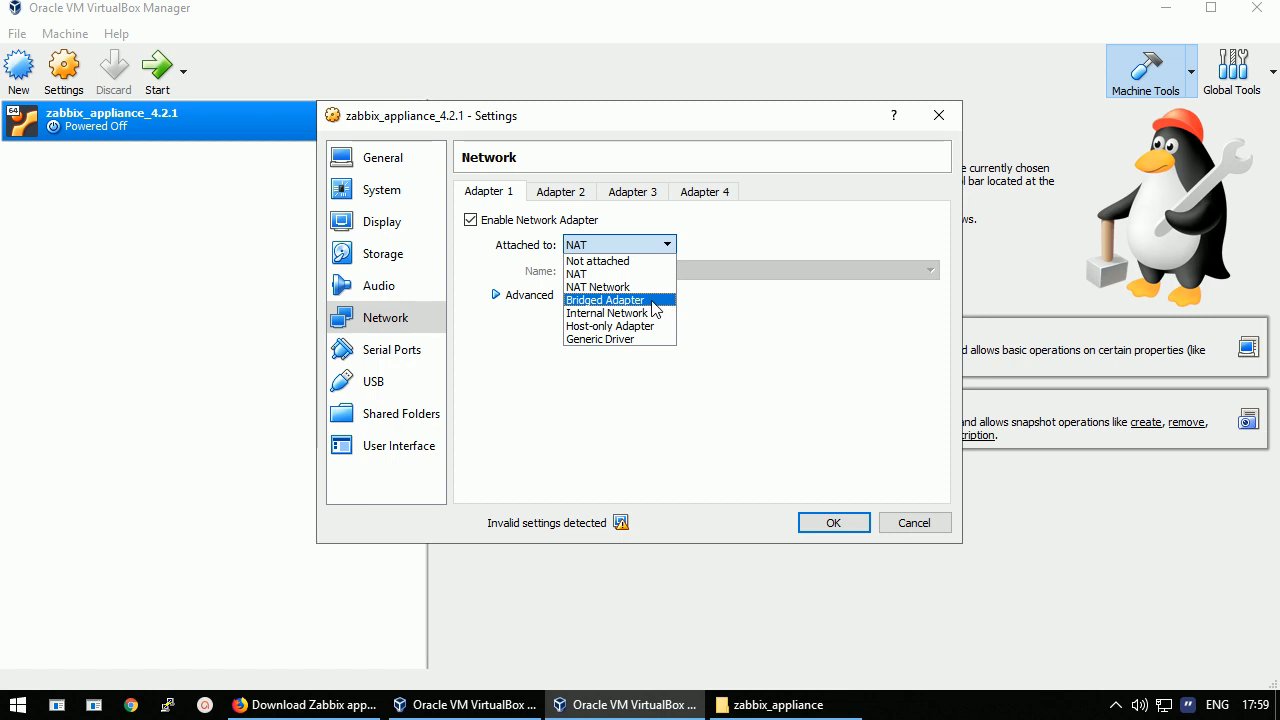
left_click(606, 300)
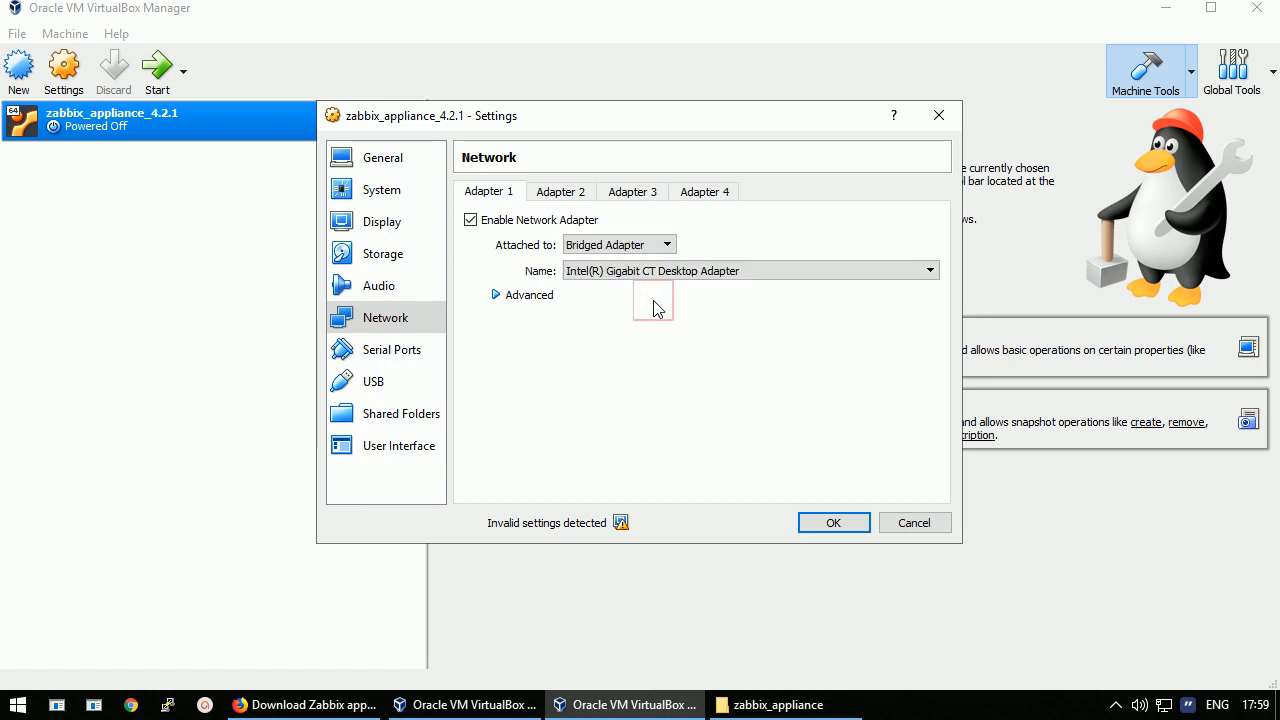
mouse_move(668, 376)
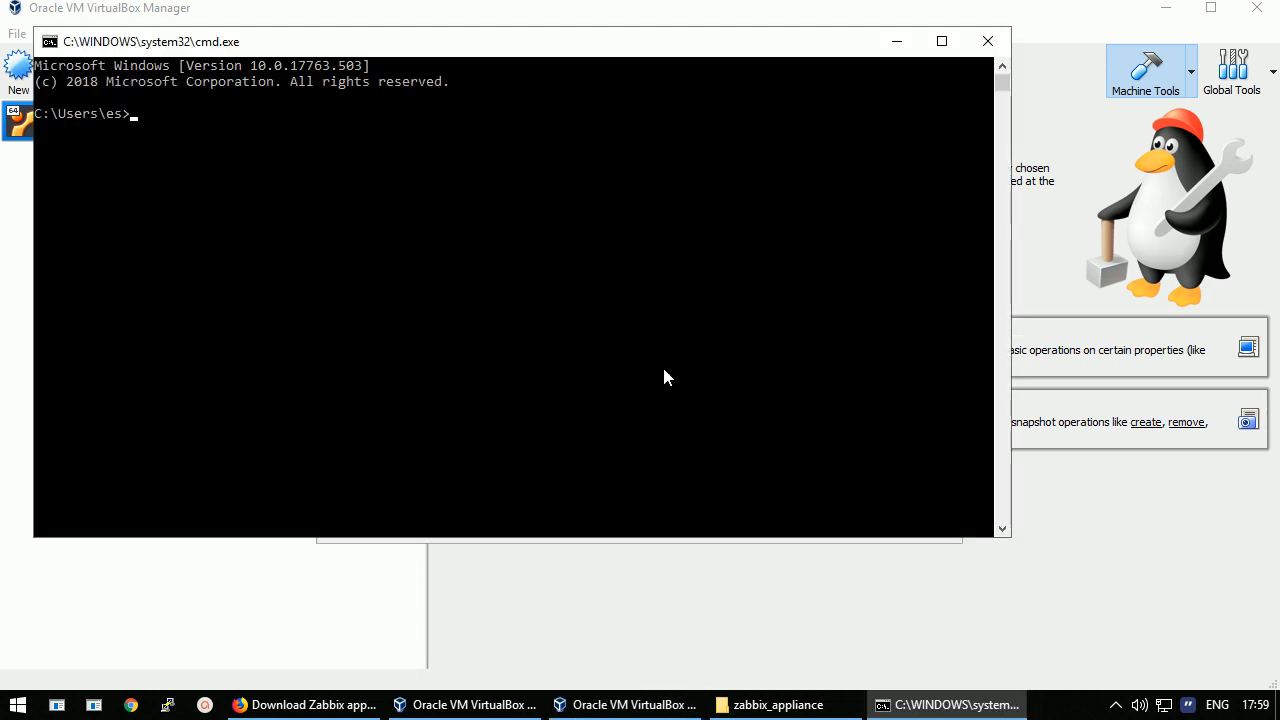
- Run ipconfig to read the host's IPv4 address 192.168.1.58 and gateway 192.168.1.254
type("ipconfig")
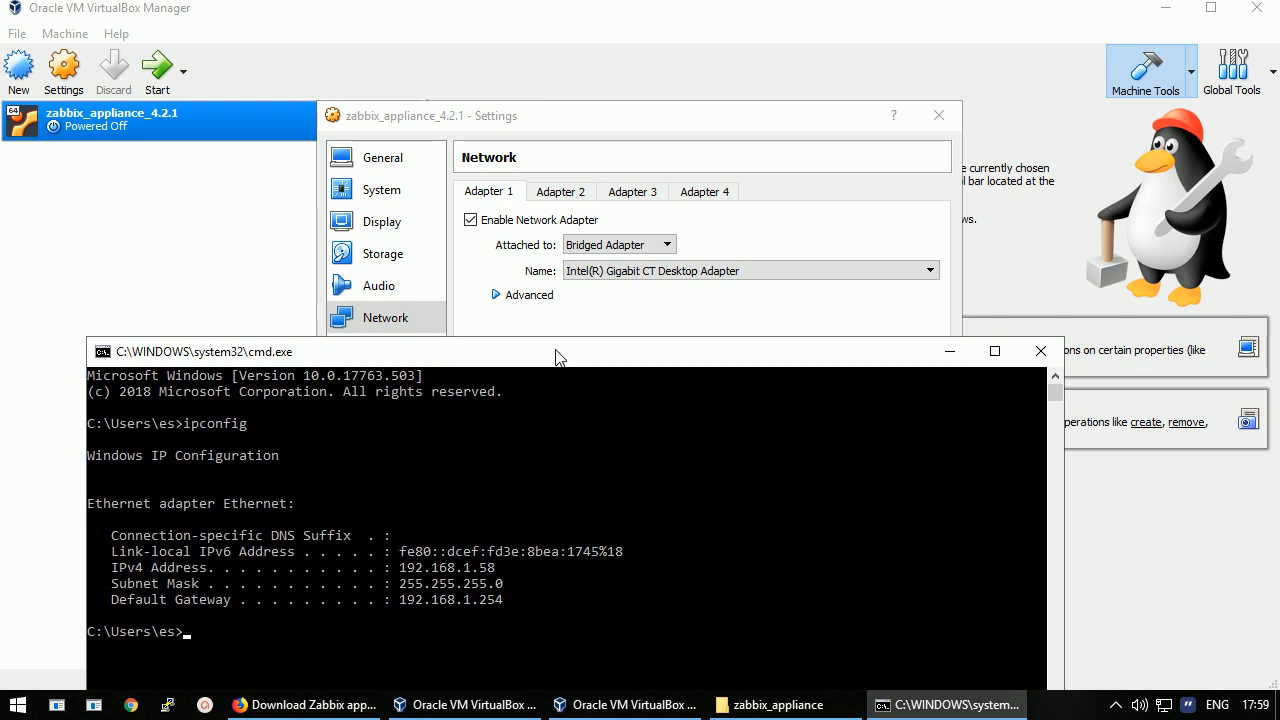
mouse_move(572, 464)
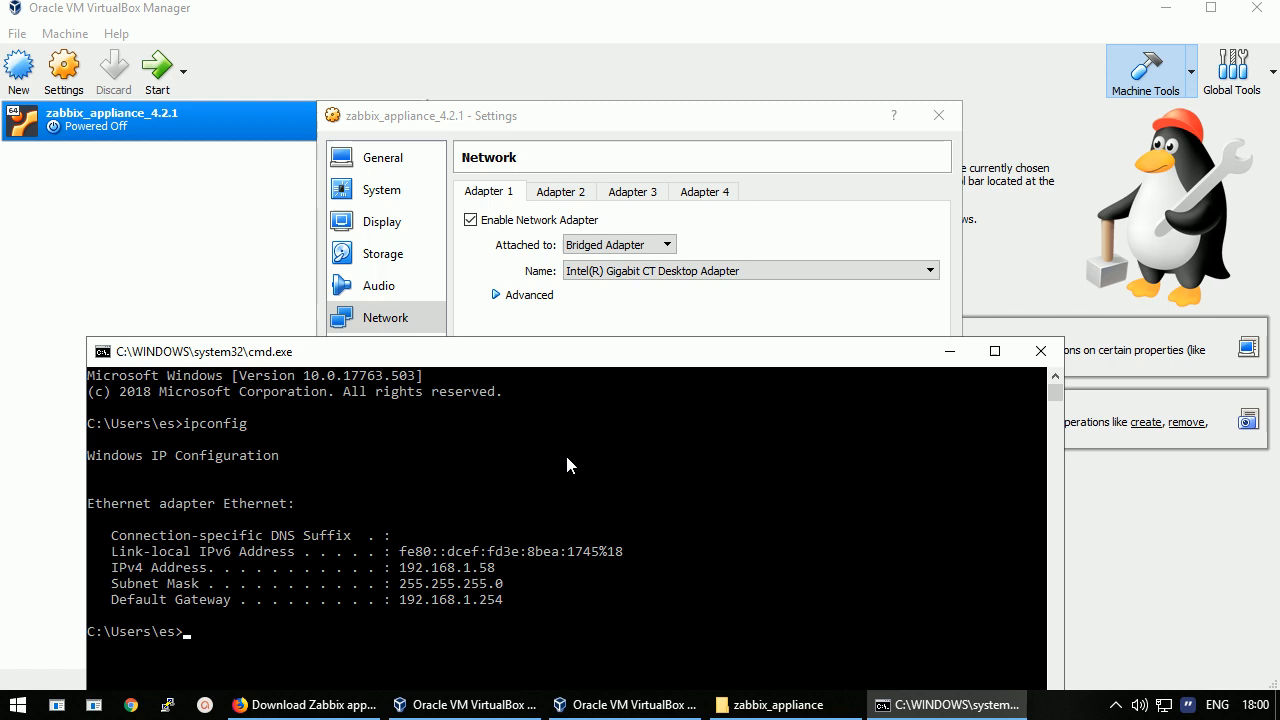
mouse_move(592, 364)
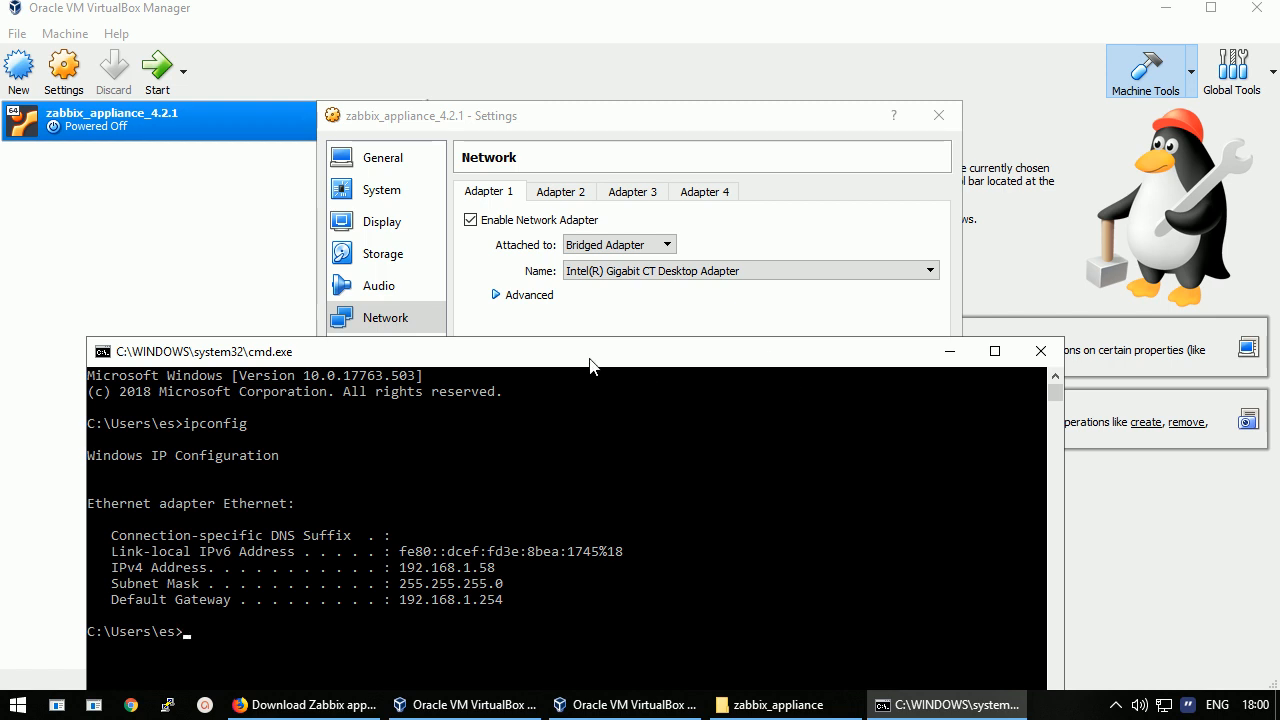
mouse_move(548, 570)
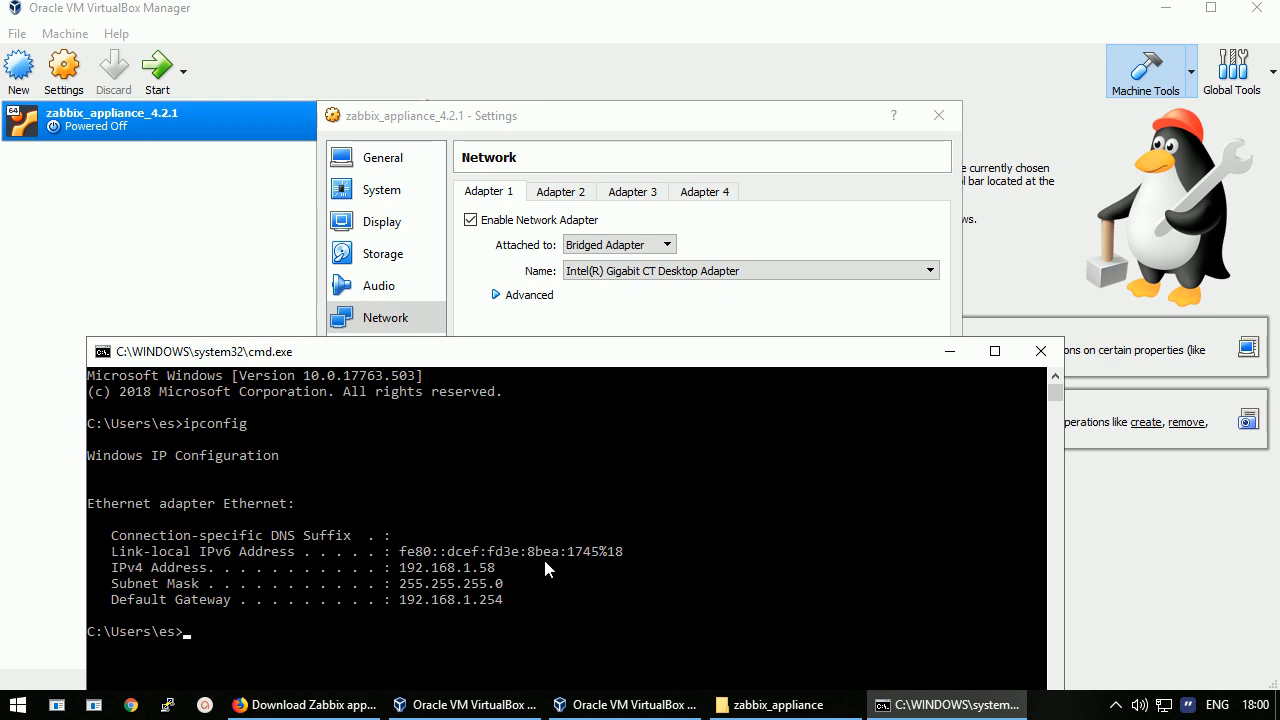
mouse_move(614, 496)
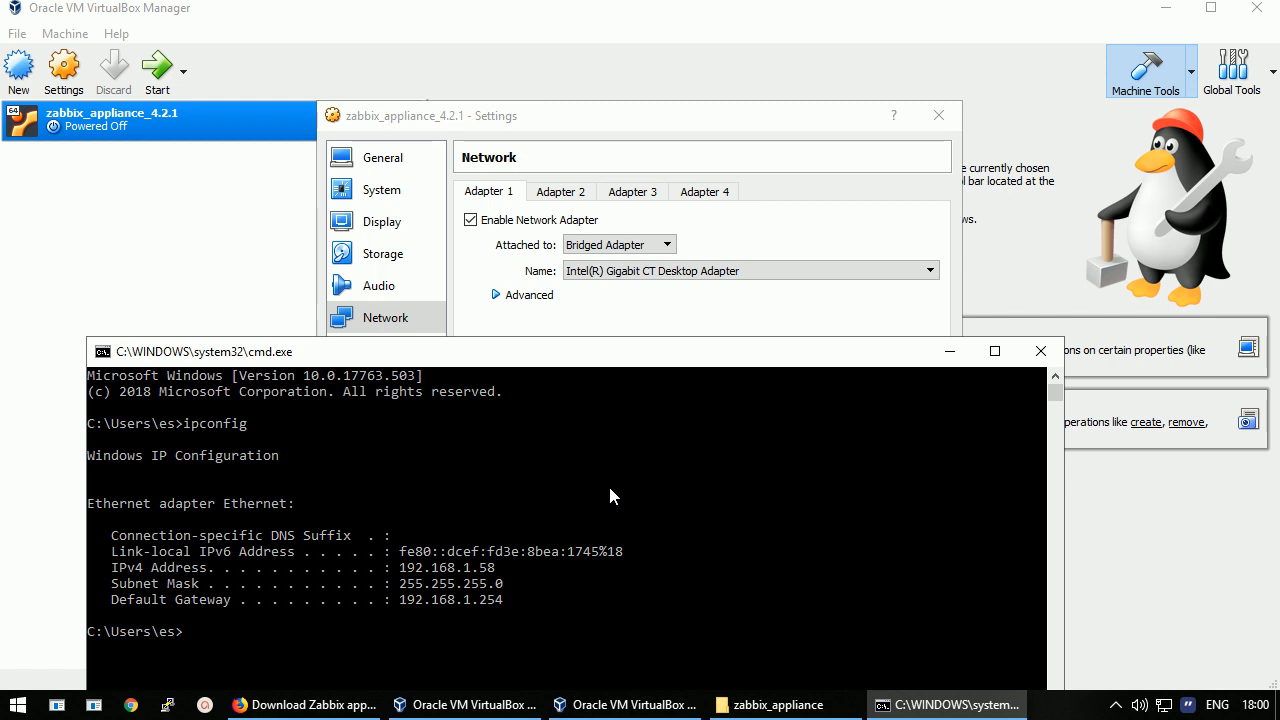
mouse_move(708, 436)
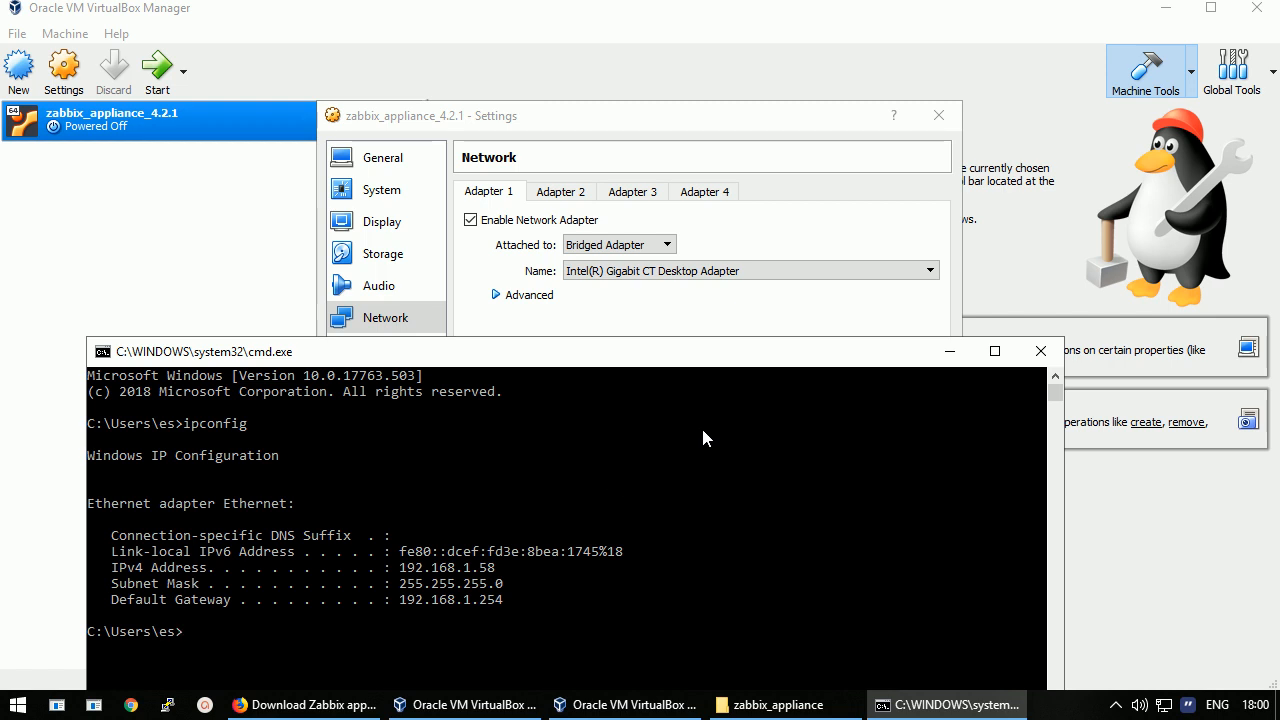
mouse_move(724, 528)
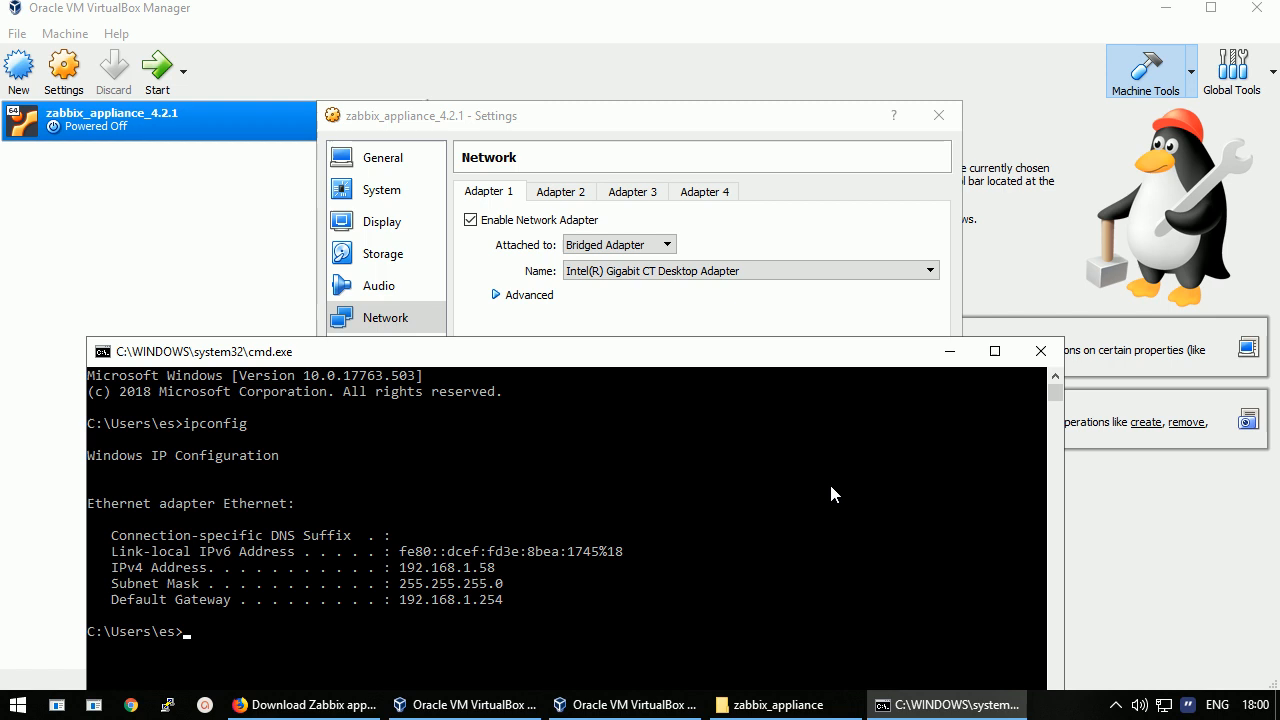
mouse_move(736, 378)
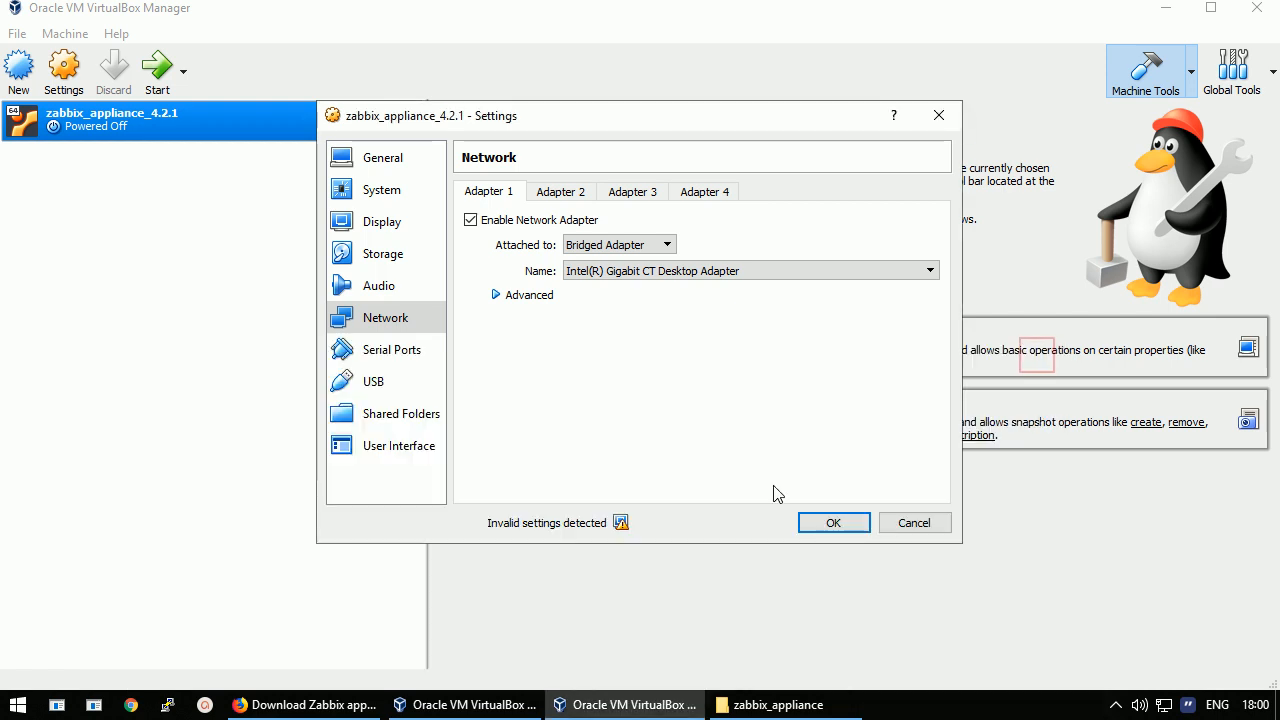
- Save the bridged network settings, closing the settings window
left_click(916, 522)
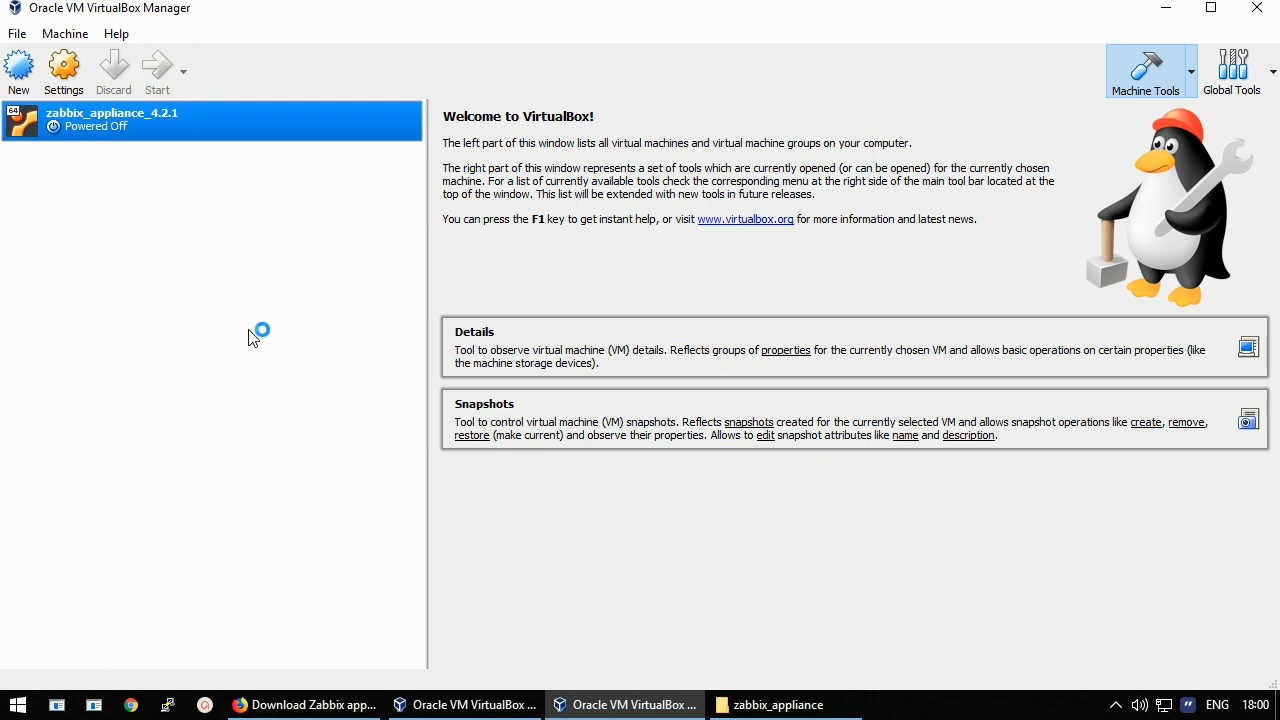
mouse_move(254, 336)
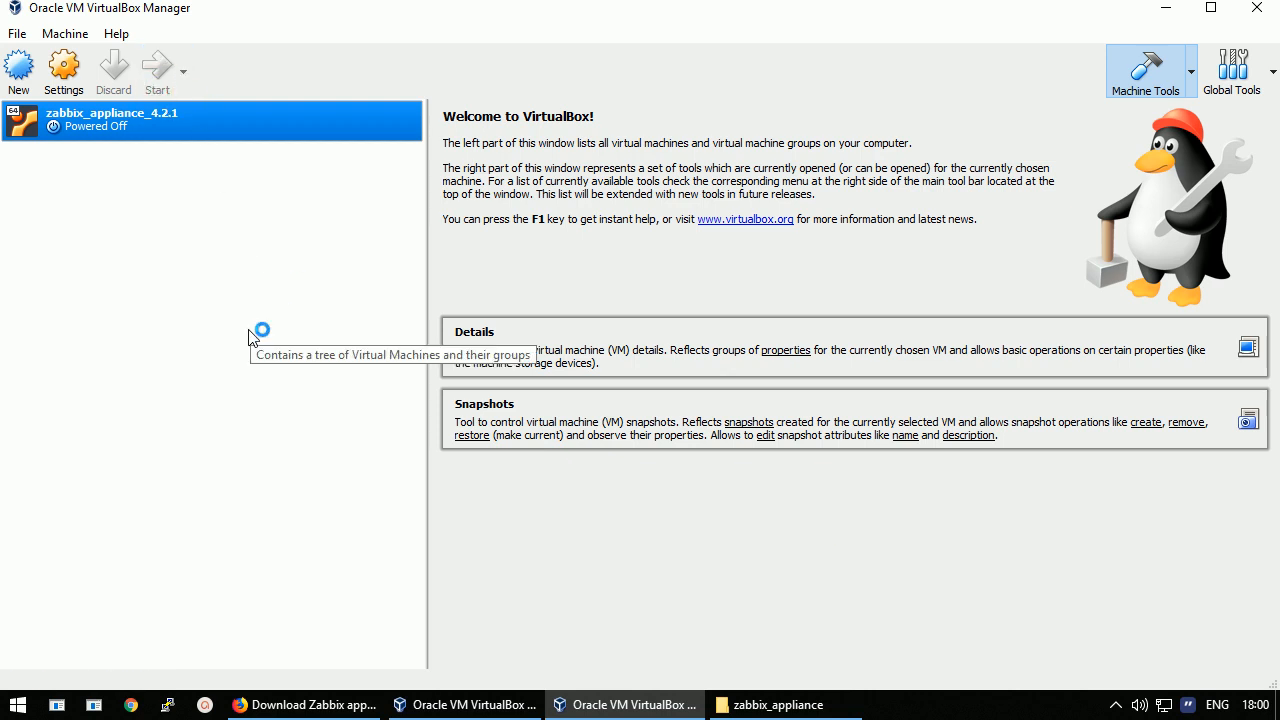
- Return to the Zabbix 4.2.1 appliance download page in Firefox
left_click(302, 704)
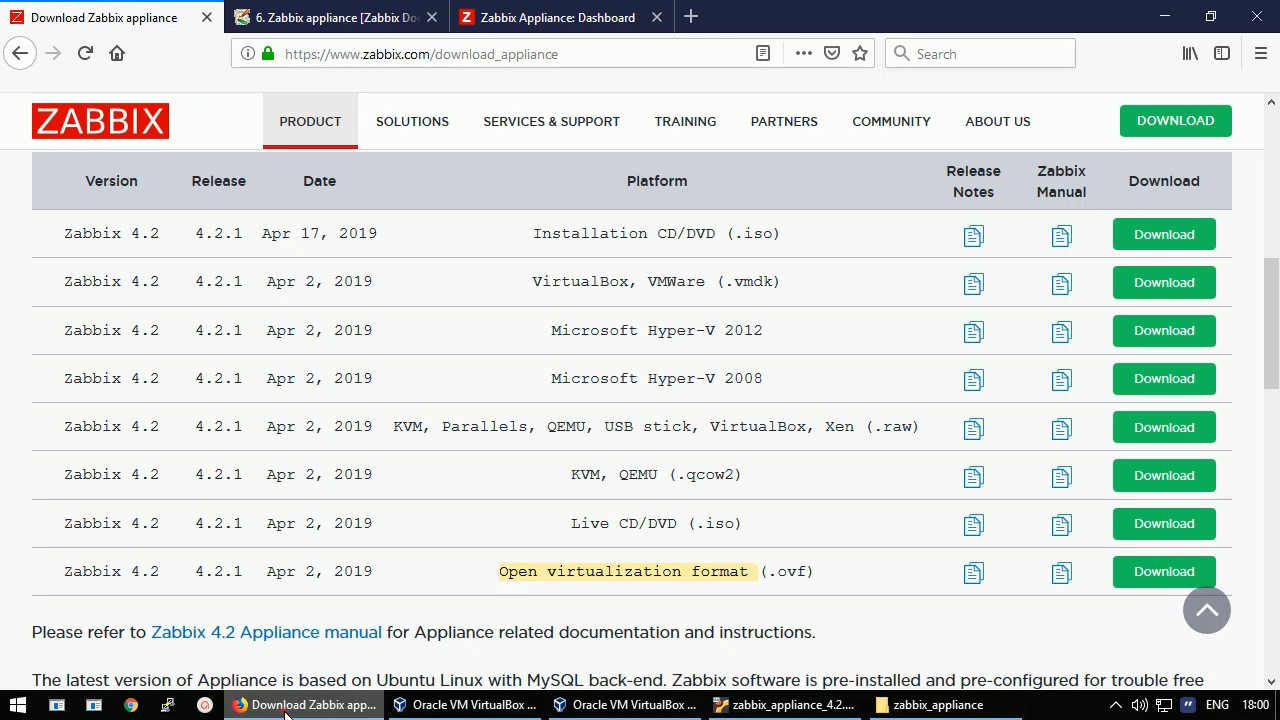
mouse_move(532, 454)
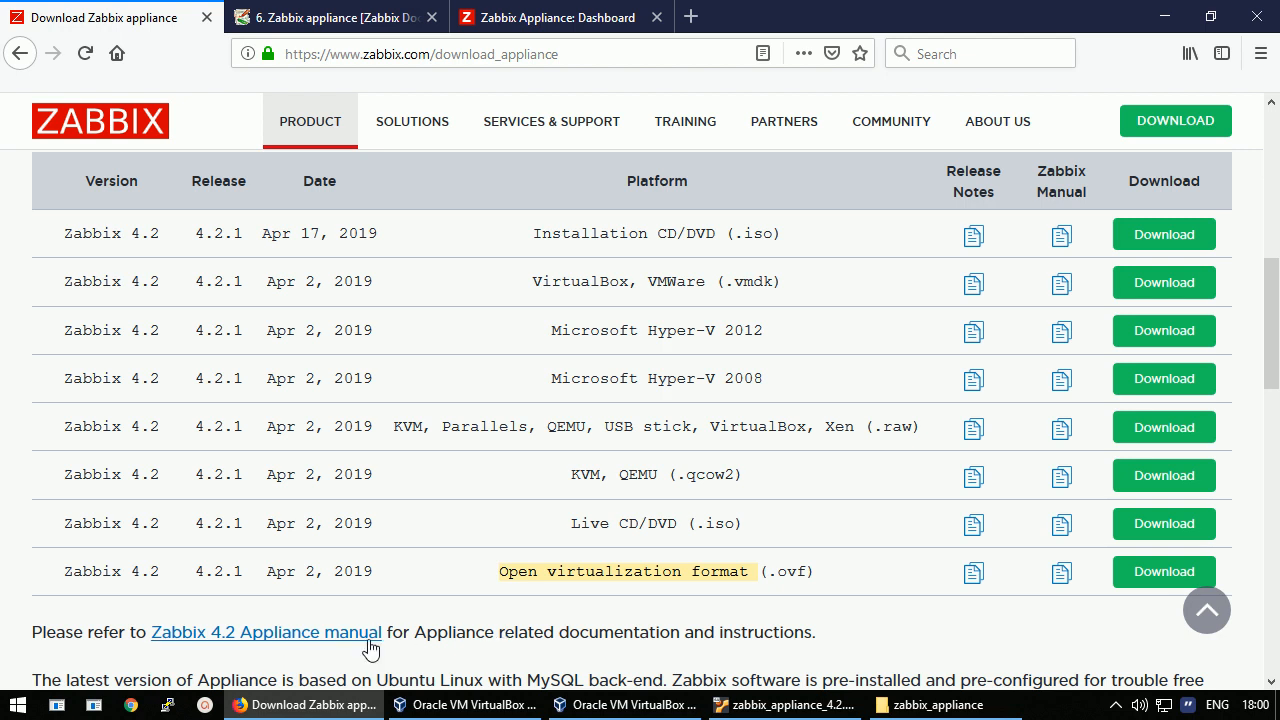
- View the Zabbix 4.2 appliance manual's section 1.2 Firewall rules, then reach the Credentials section
left_click(266, 632)
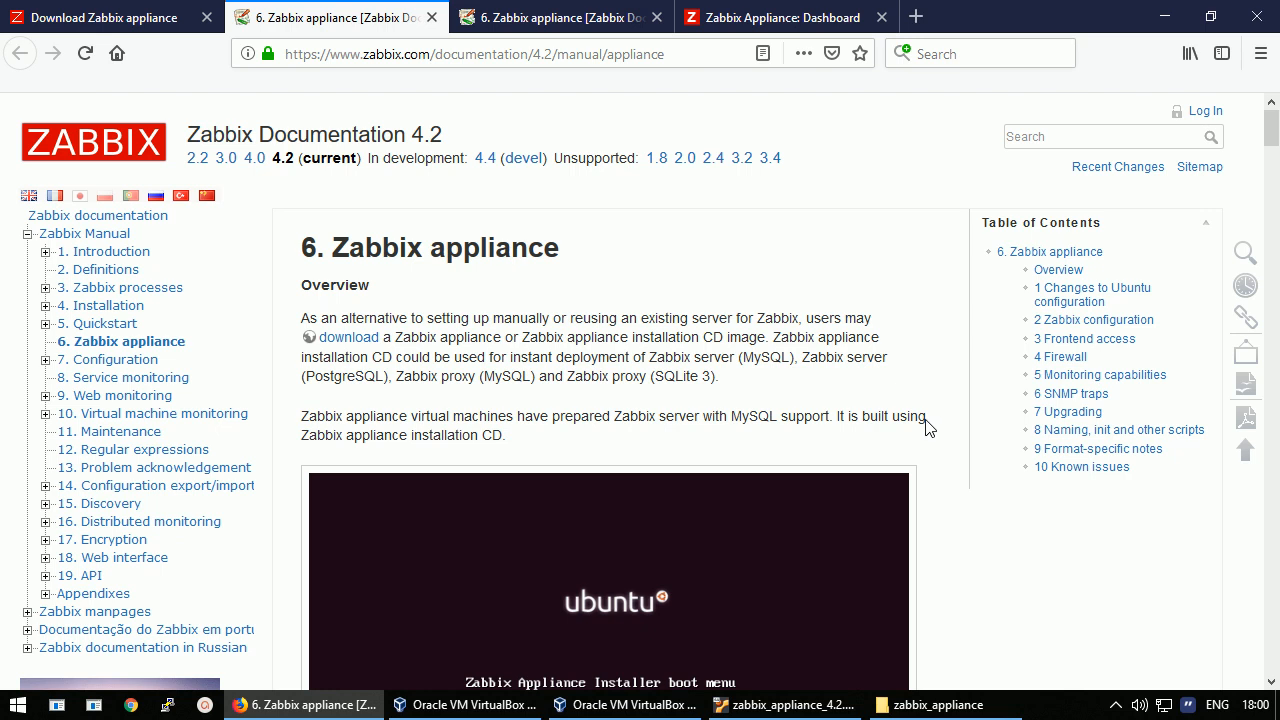
scroll("down", 3)
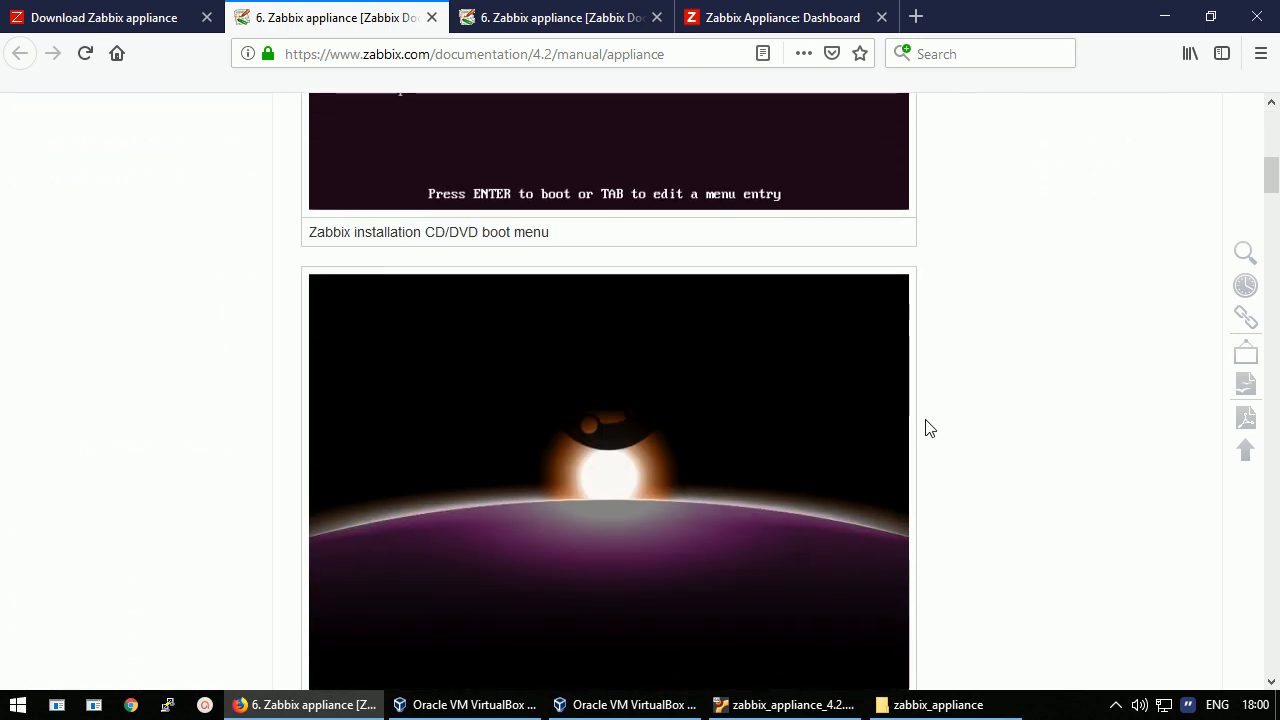
scroll("down", 3)
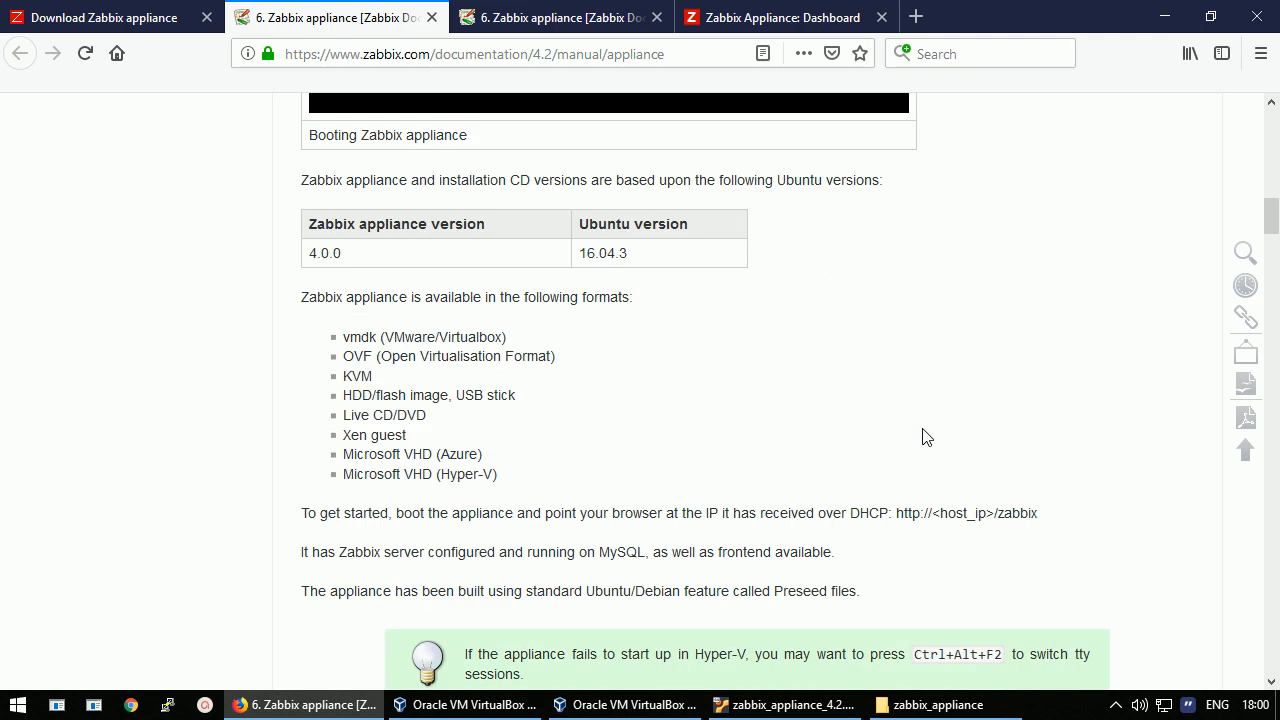
scroll("down", 3)
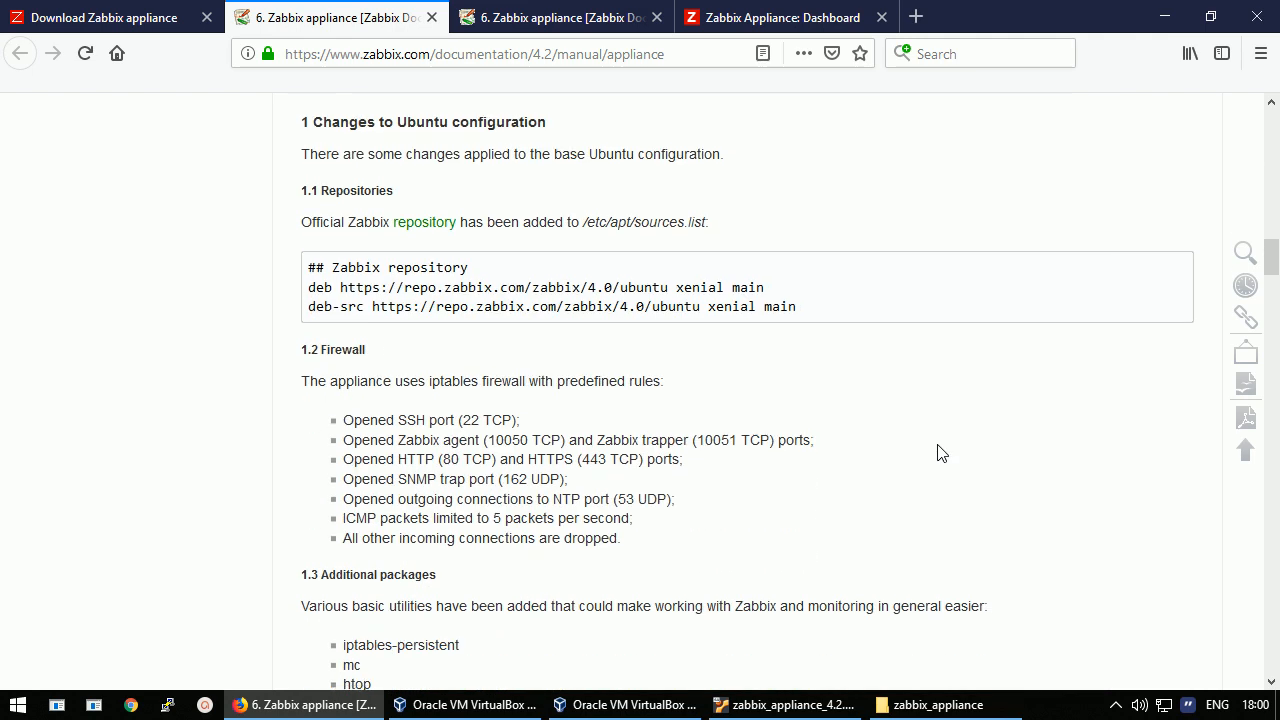
scroll("down", 3)
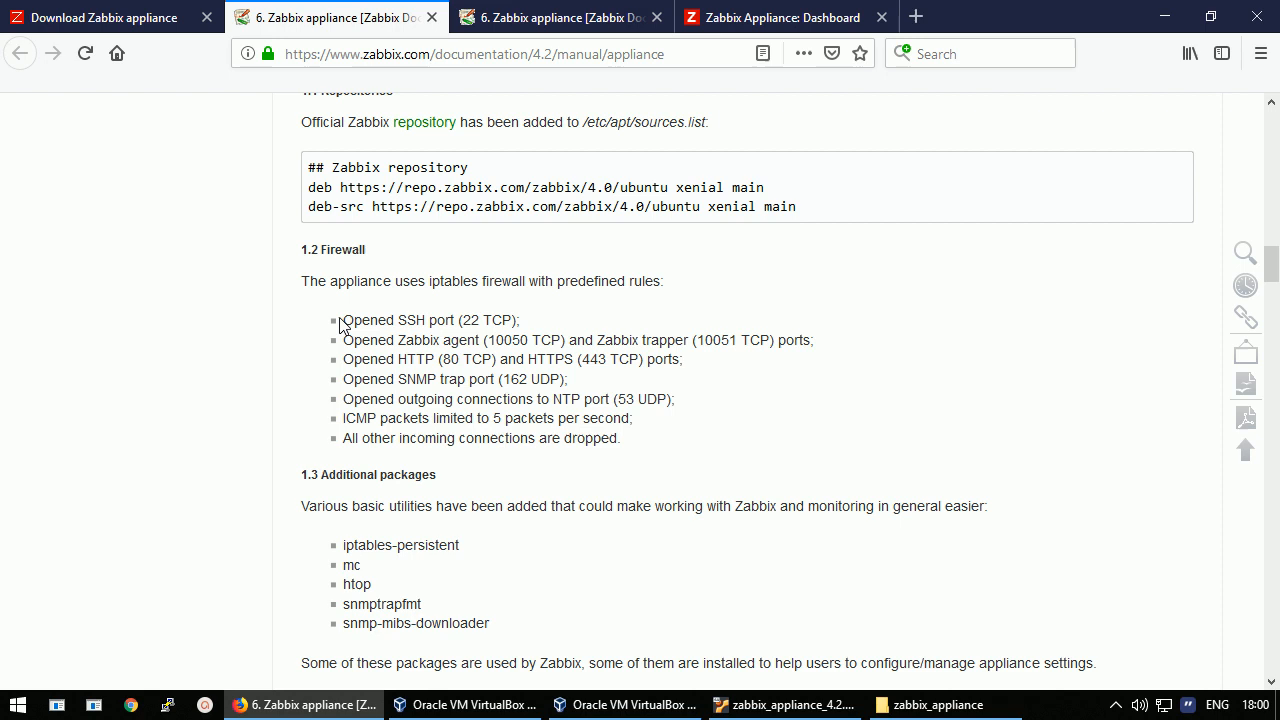
left_click_drag(344, 320, 620, 438)
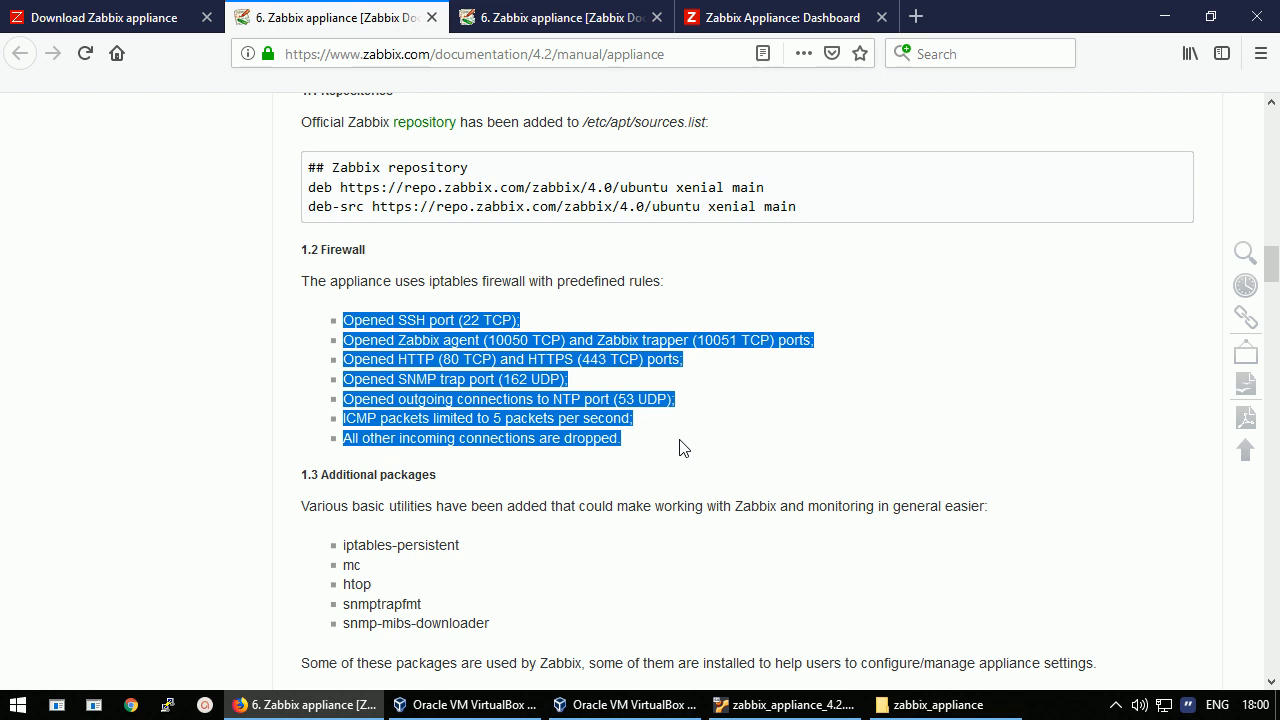
mouse_move(876, 402)
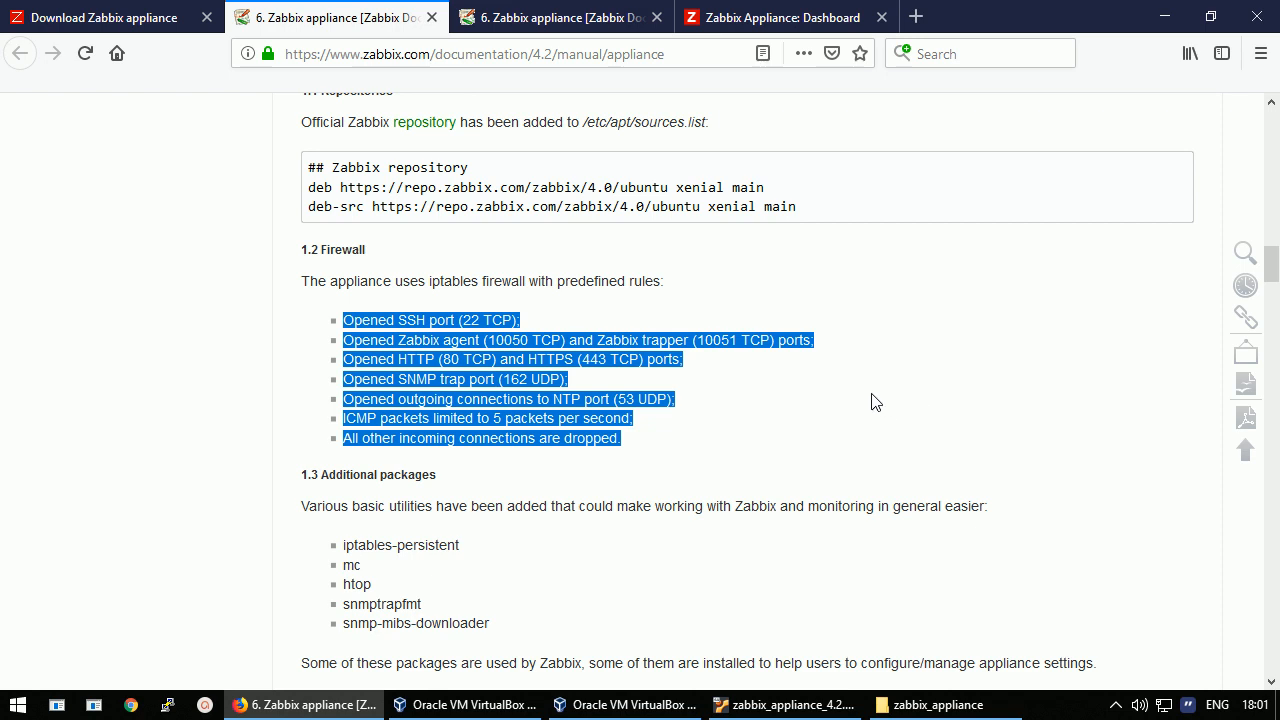
mouse_move(780, 376)
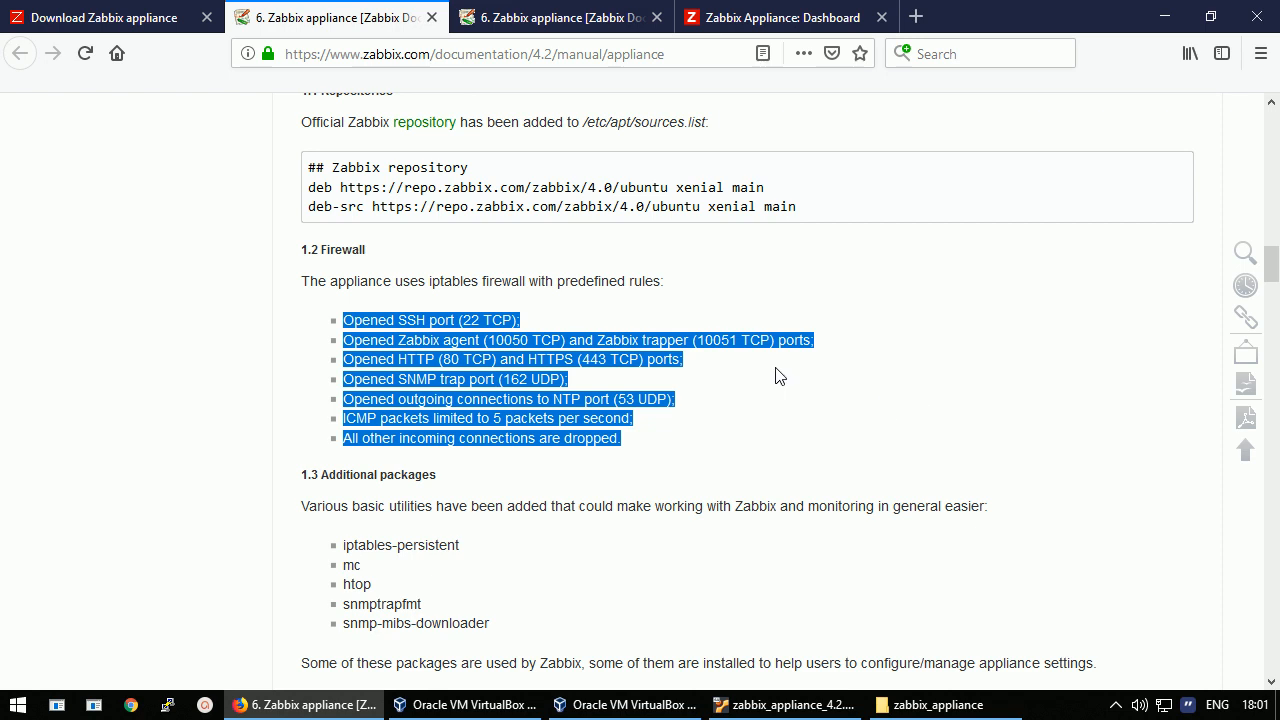
mouse_move(670, 622)
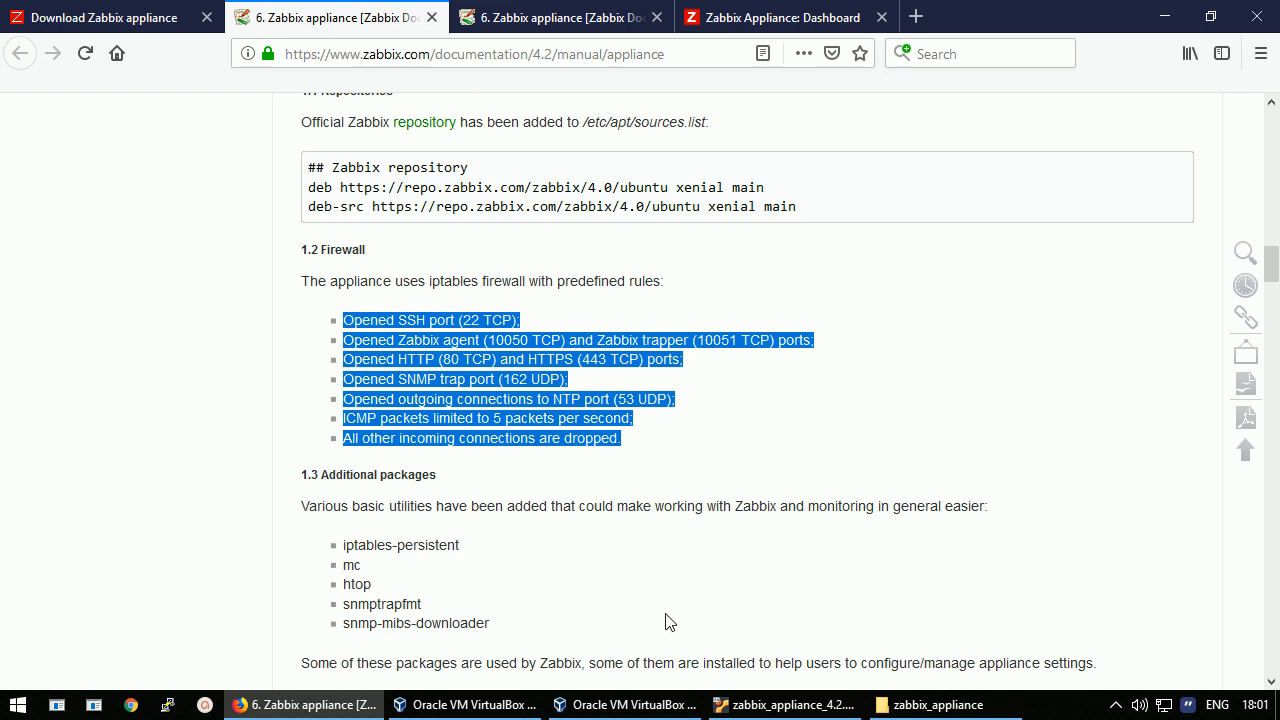
scroll("down", 3)
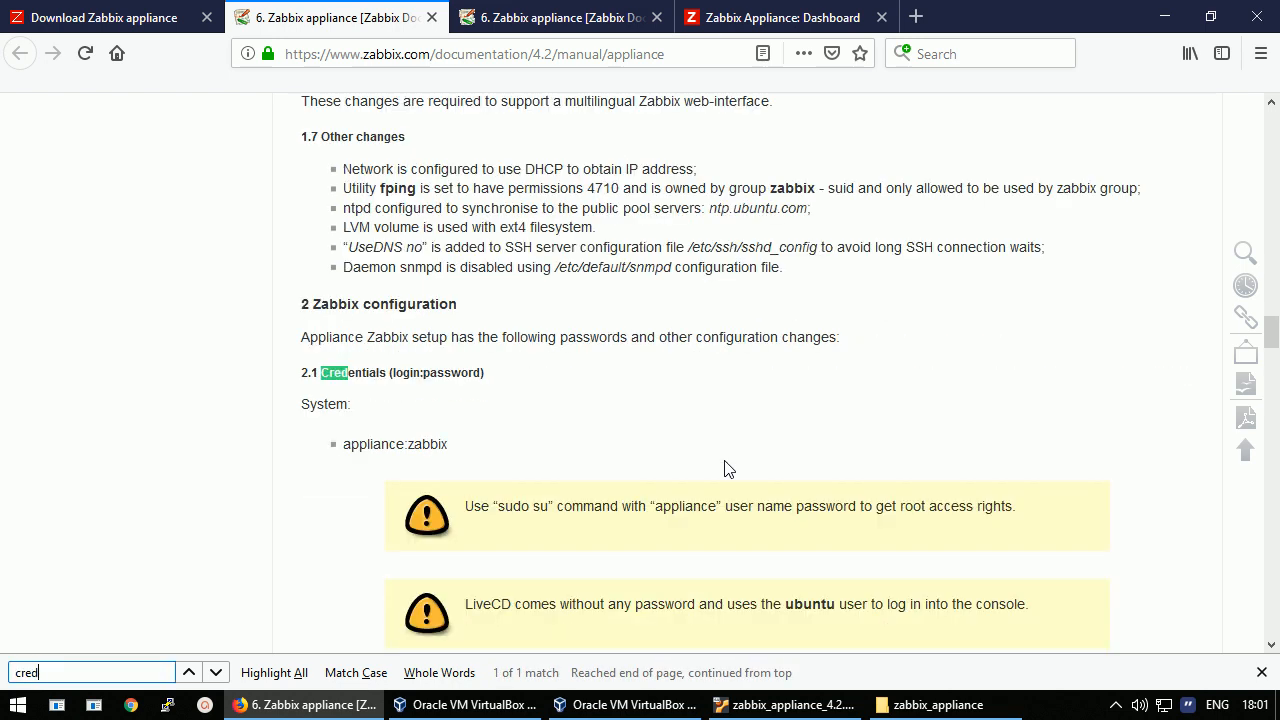
mouse_move(436, 464)
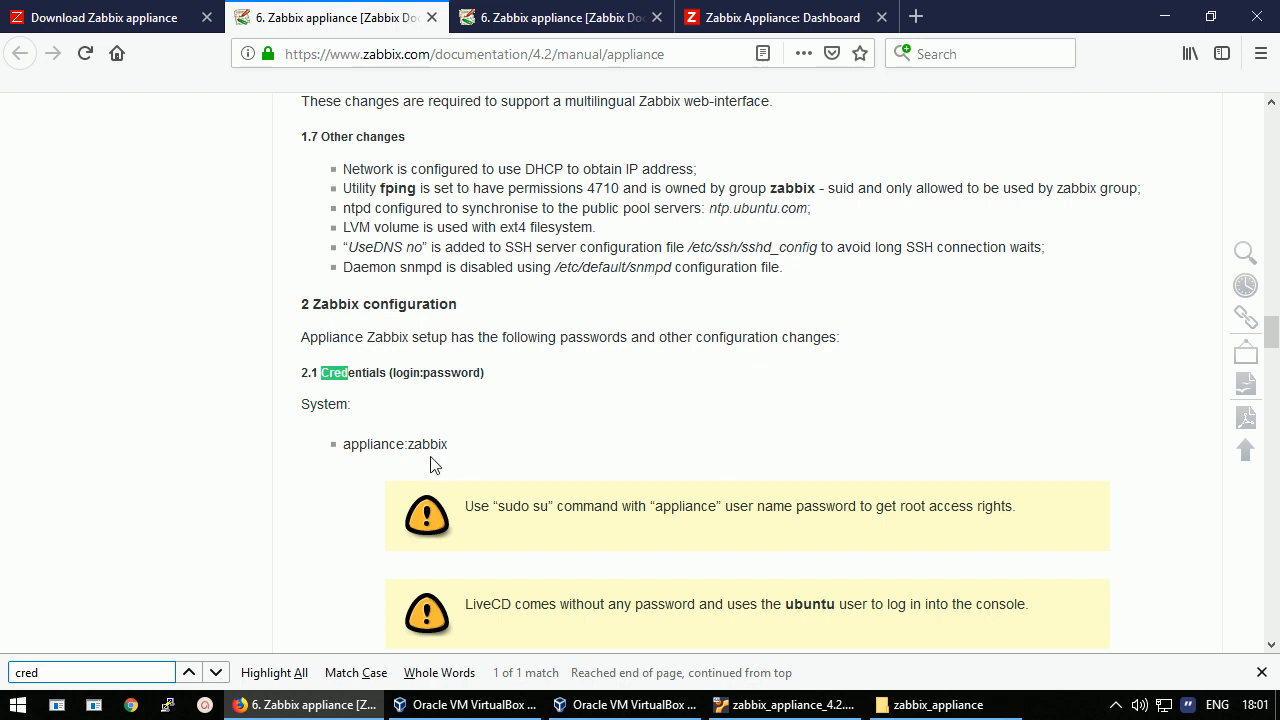
mouse_move(382, 450)
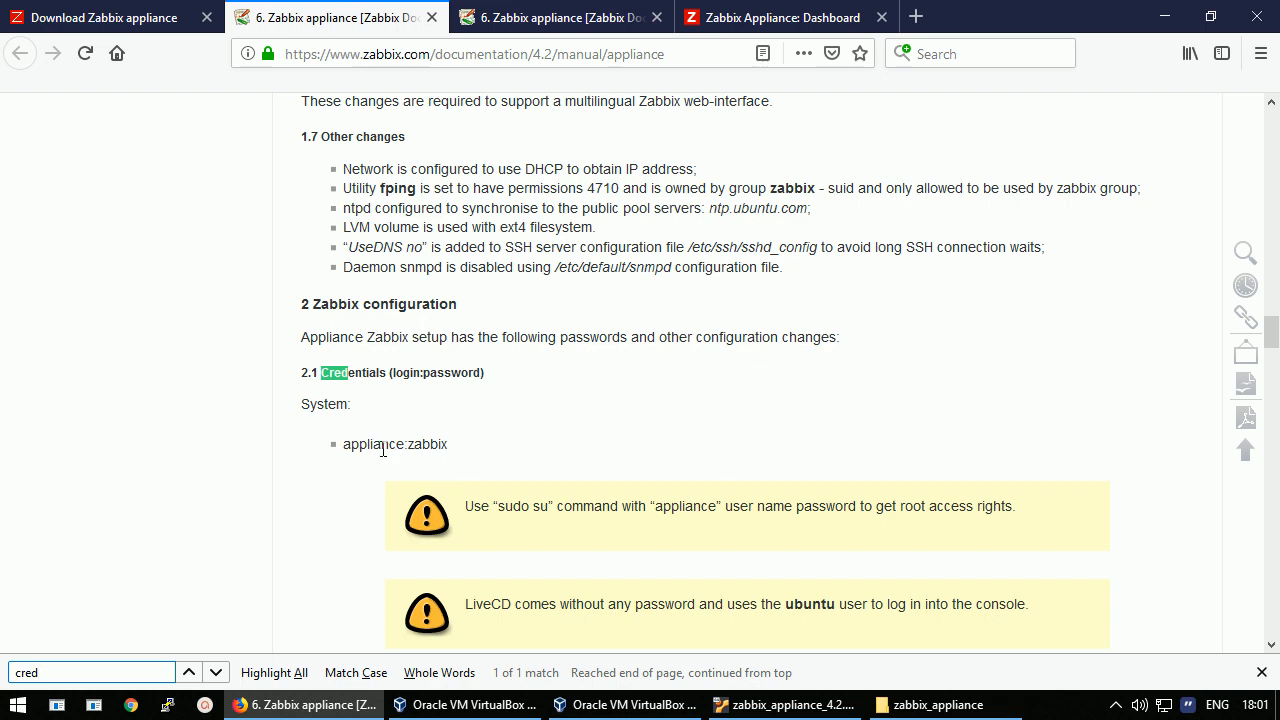
double_click(372, 444)
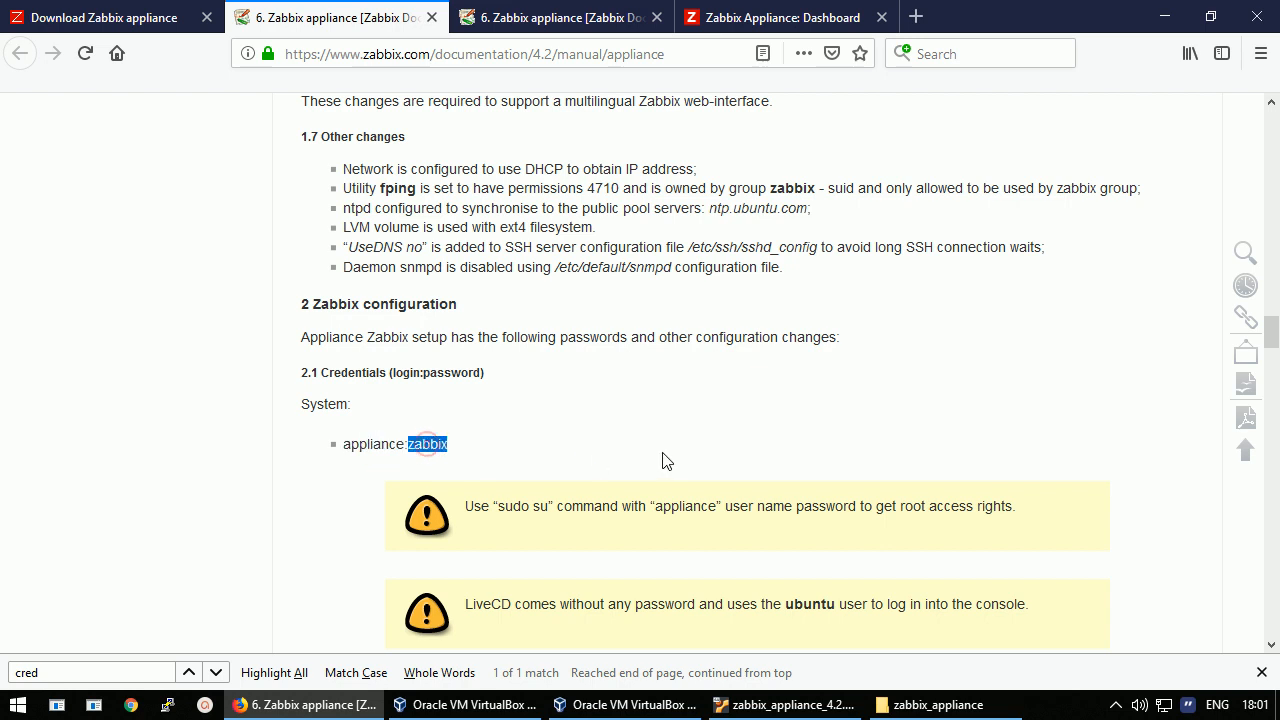
left_click(784, 704)
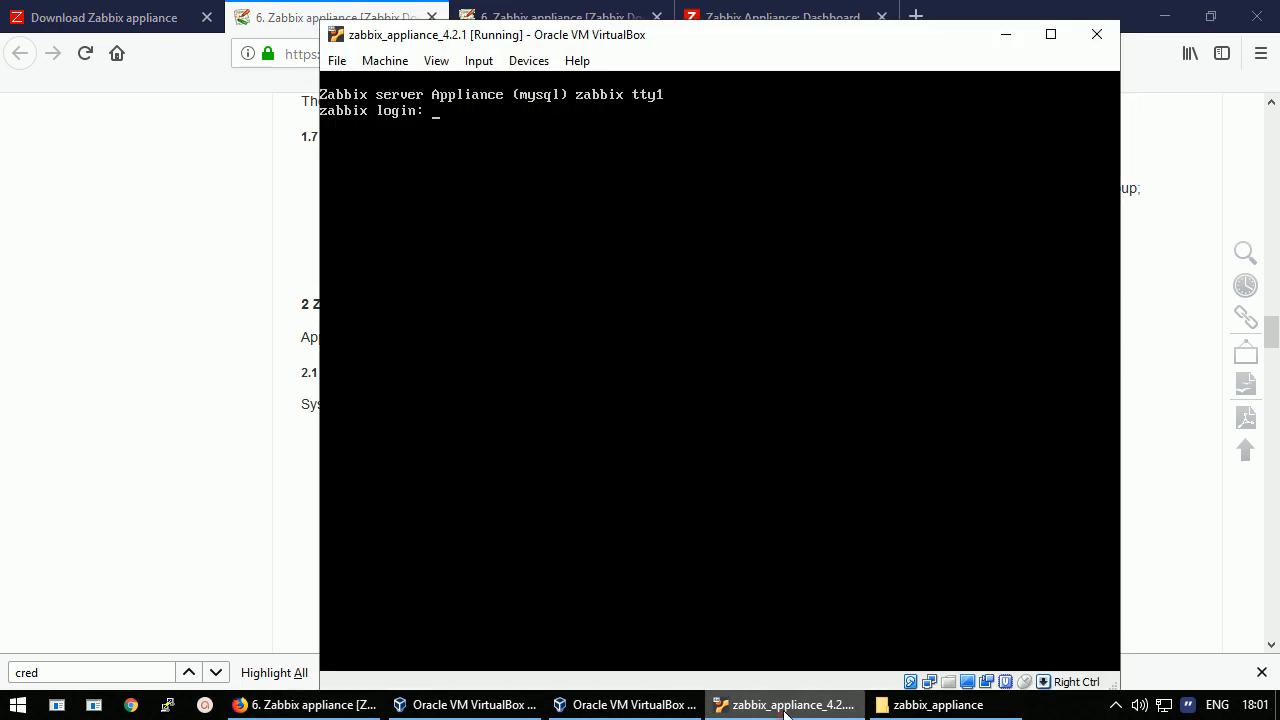
type("appliance@zabbix:~$ ip a")
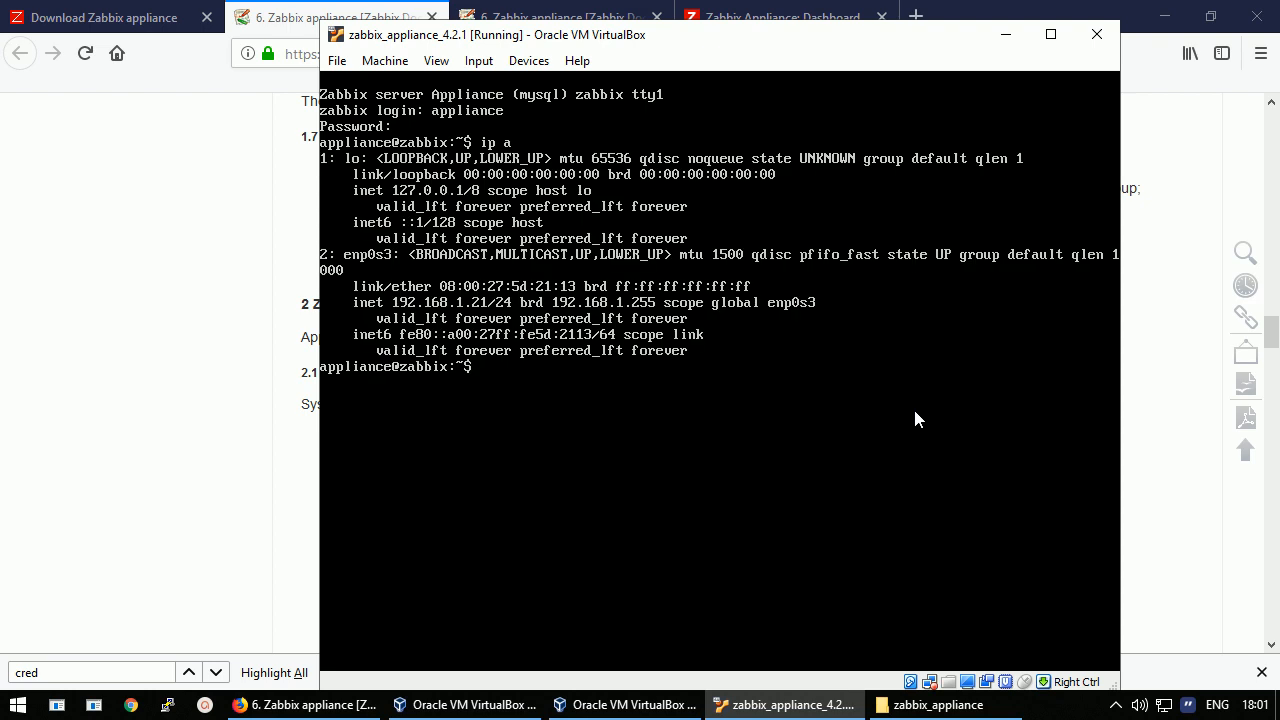
mouse_move(796, 580)
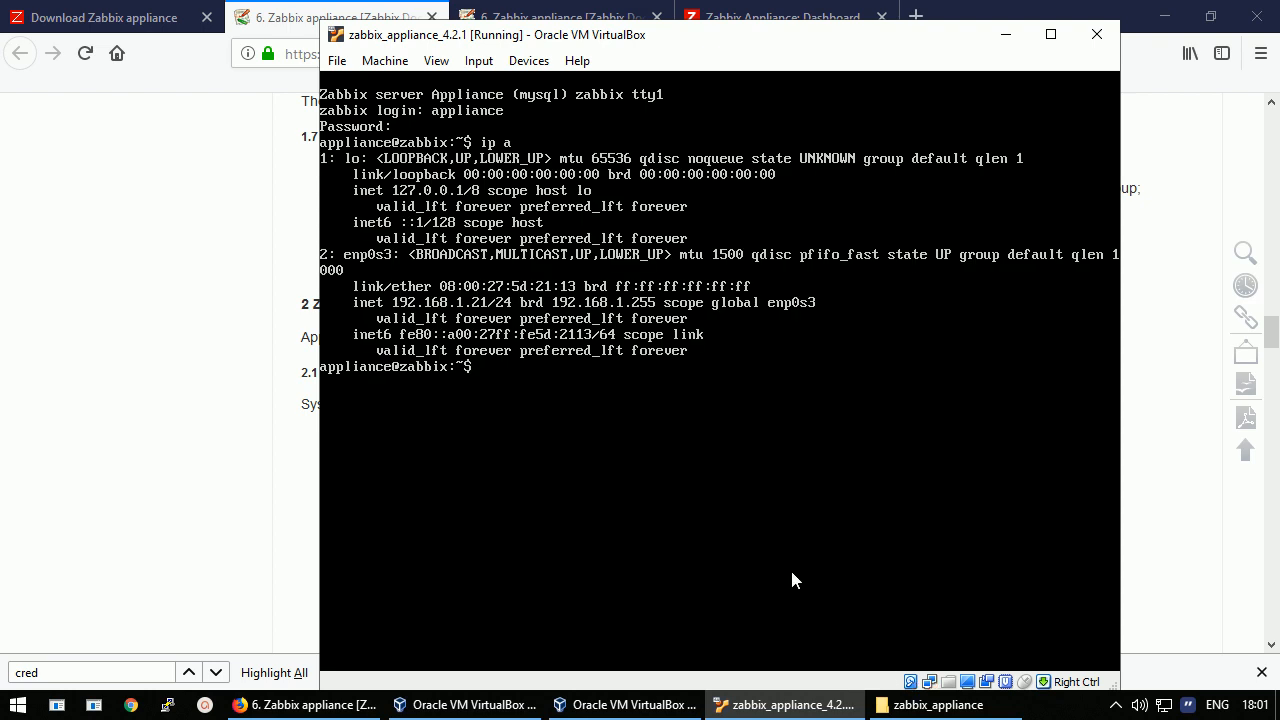
mouse_move(400, 318)
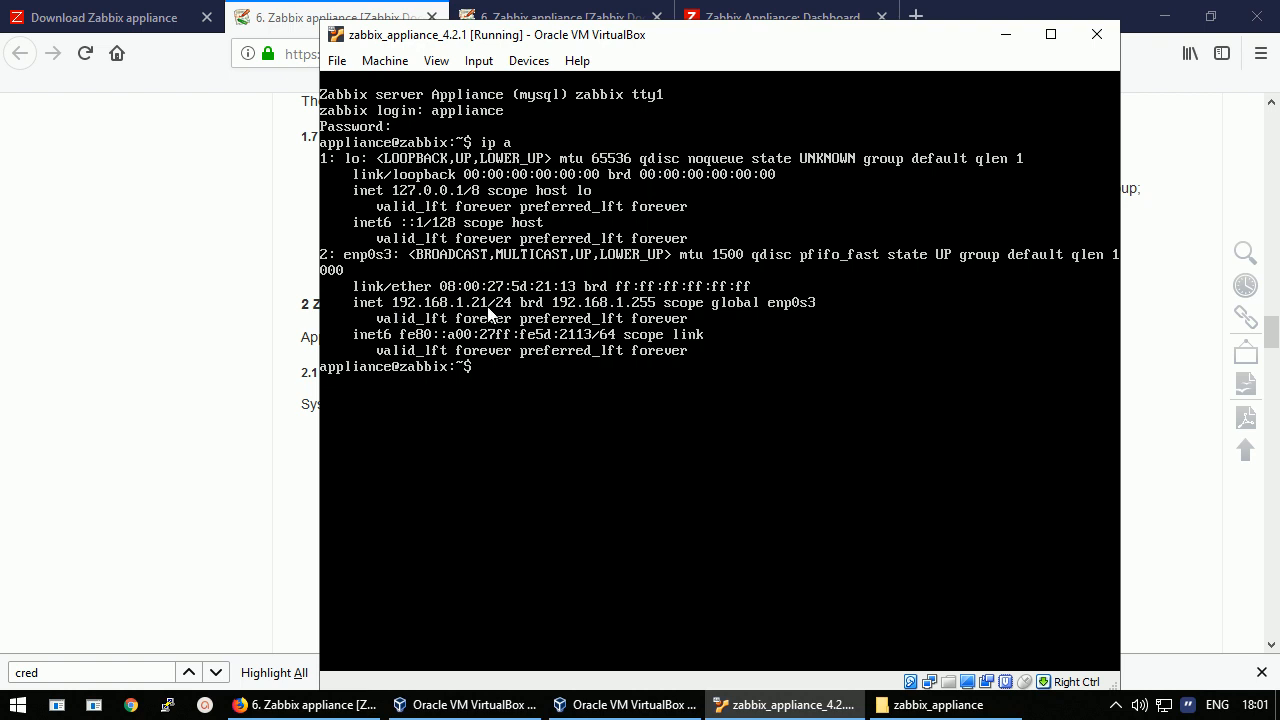
mouse_move(128, 196)
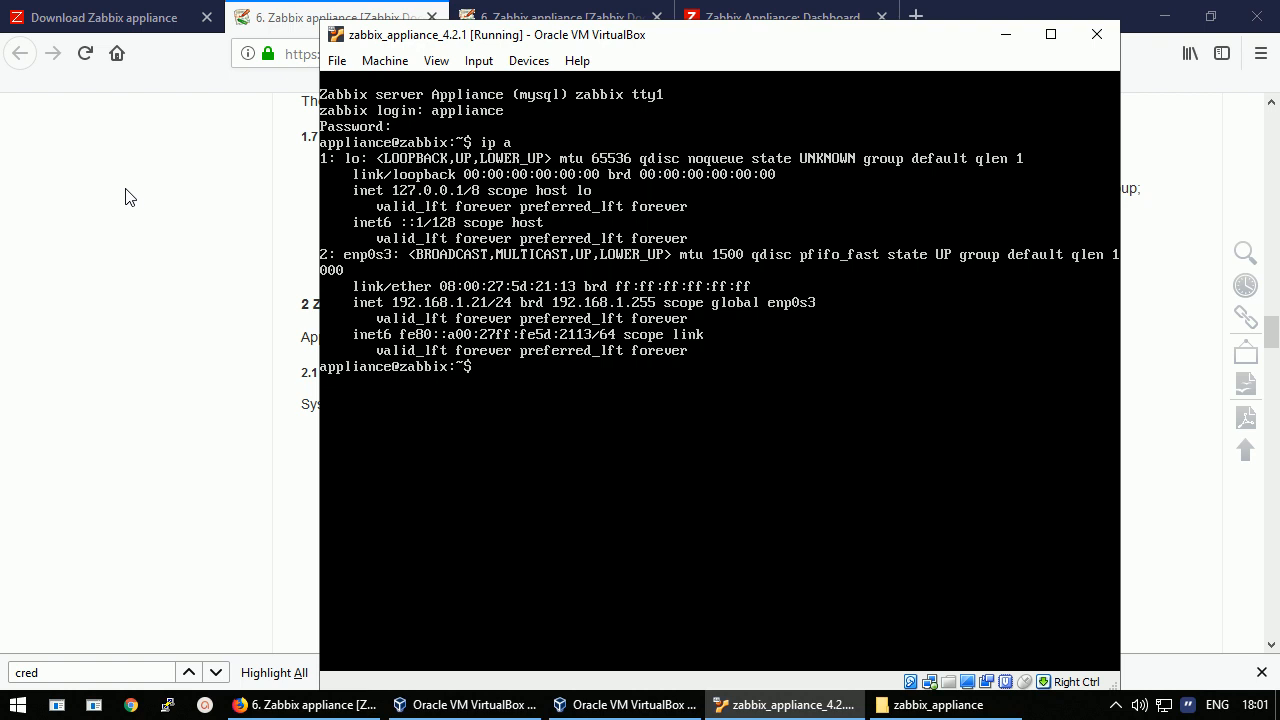
- Browse to the appliance frontend at 192.168.1.21/zabbix in a new tab, reaching the sign-in page
left_click(1084, 16)
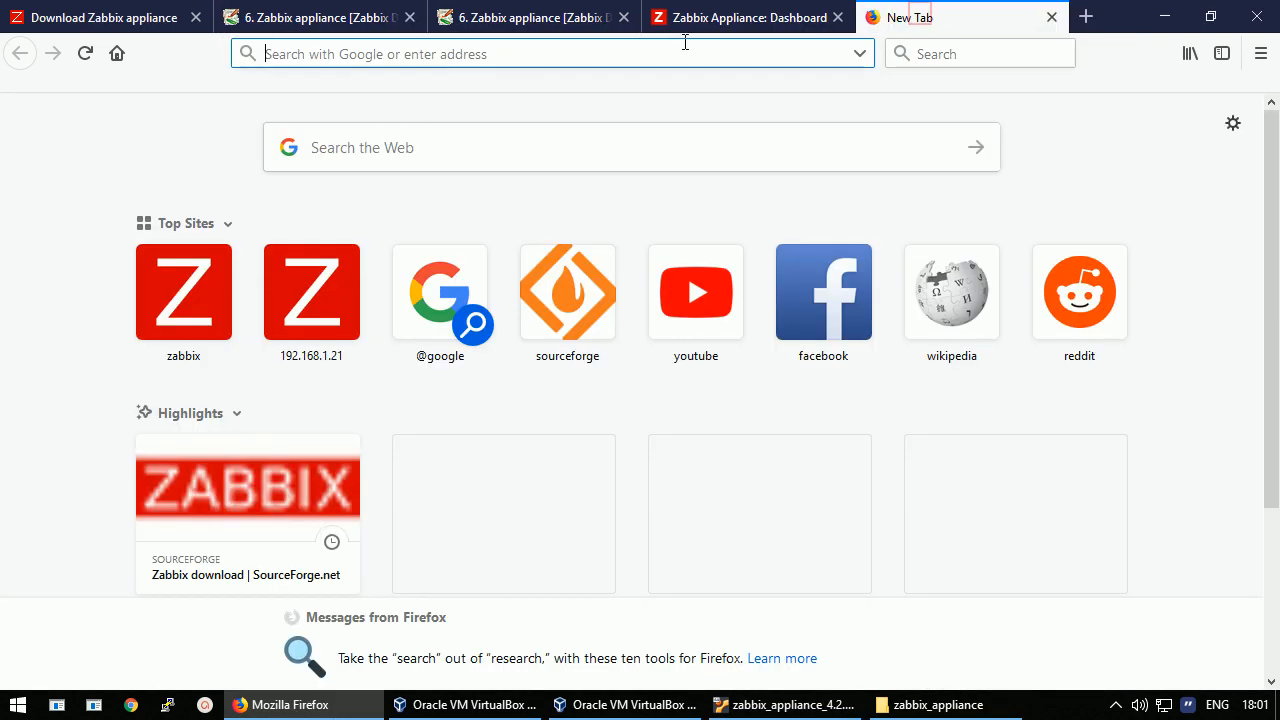
type("192.168.88.1/")
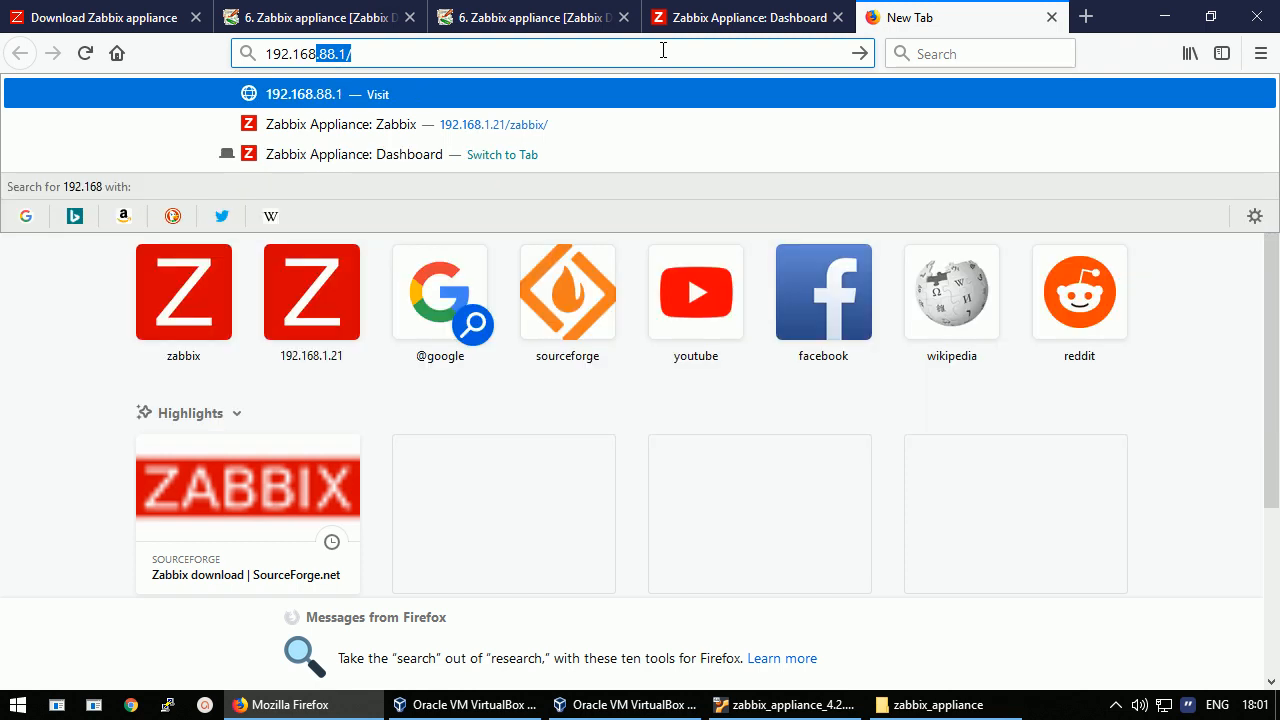
type("192.168.1.21")
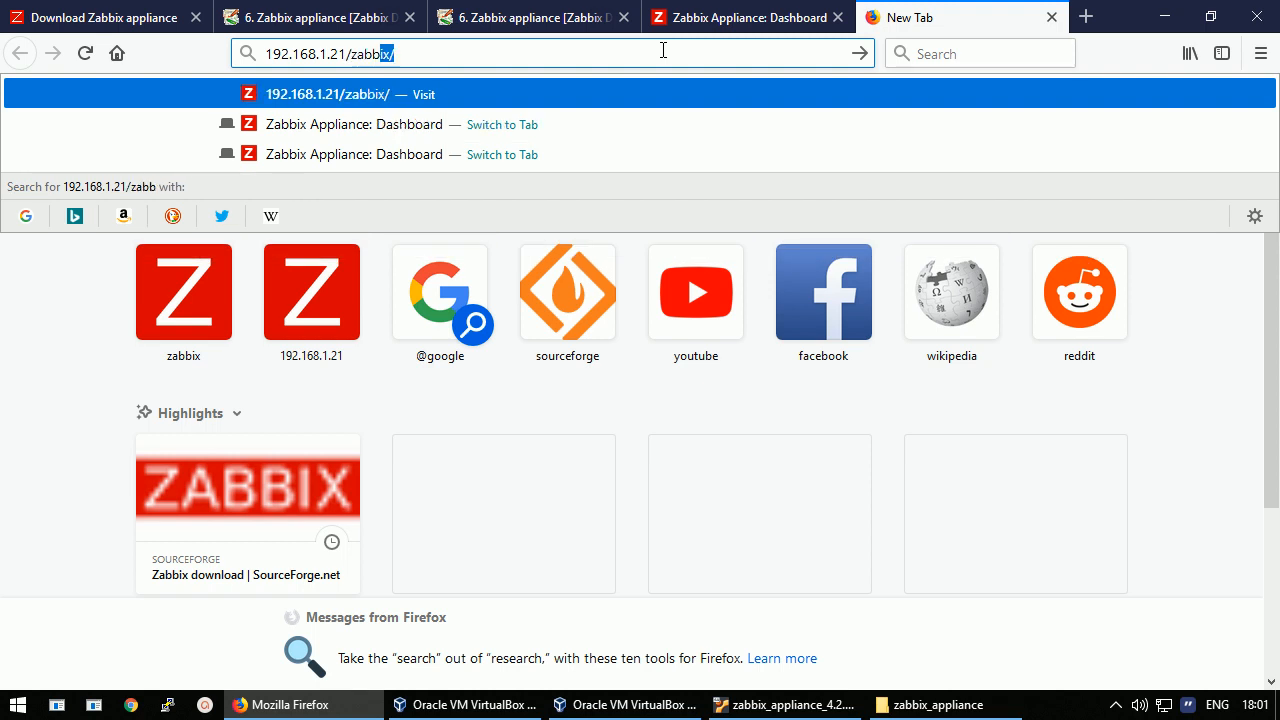
left_click(348, 94)
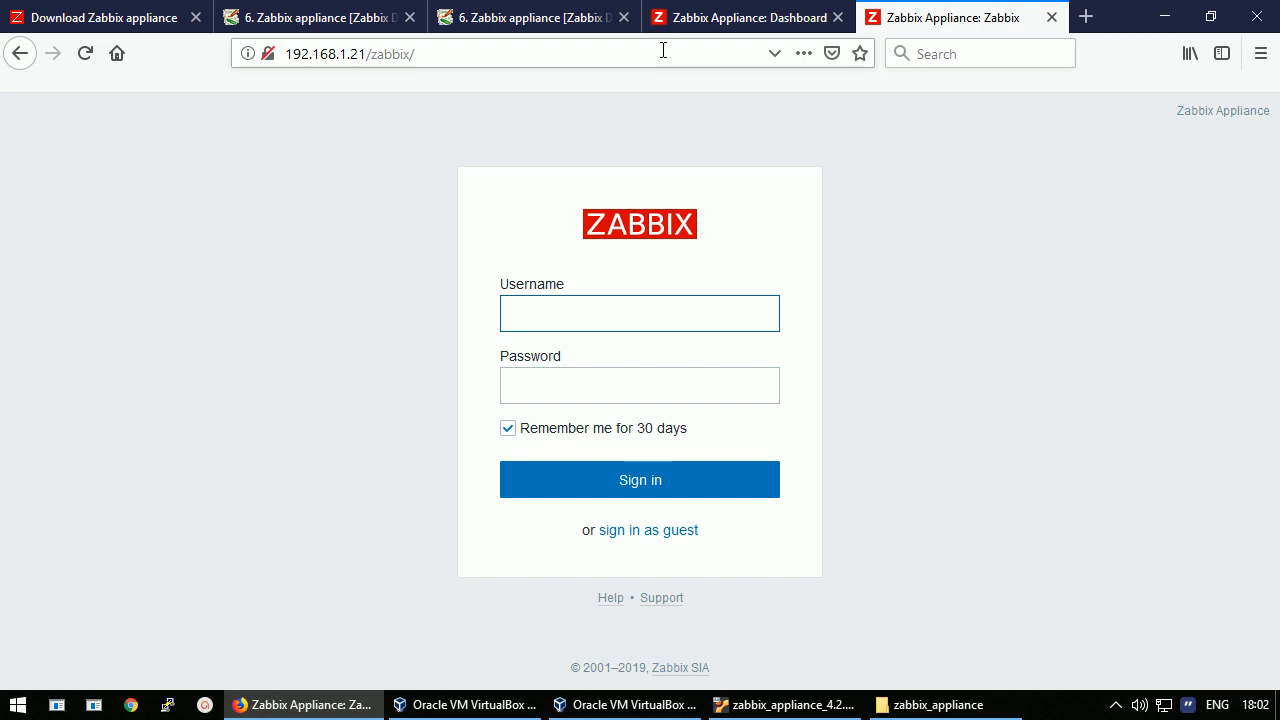
- Sign in as Admin with the password to reach the Global view dashboard
left_click(640, 312)
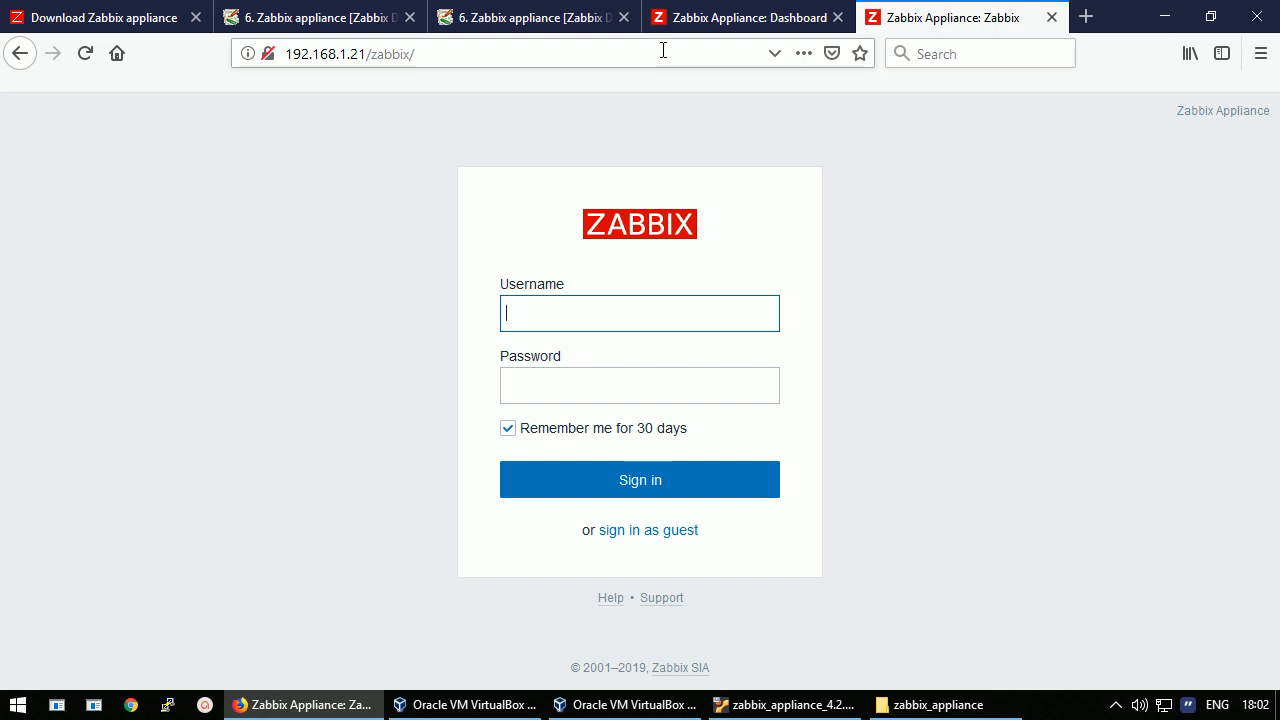
type("Admin")
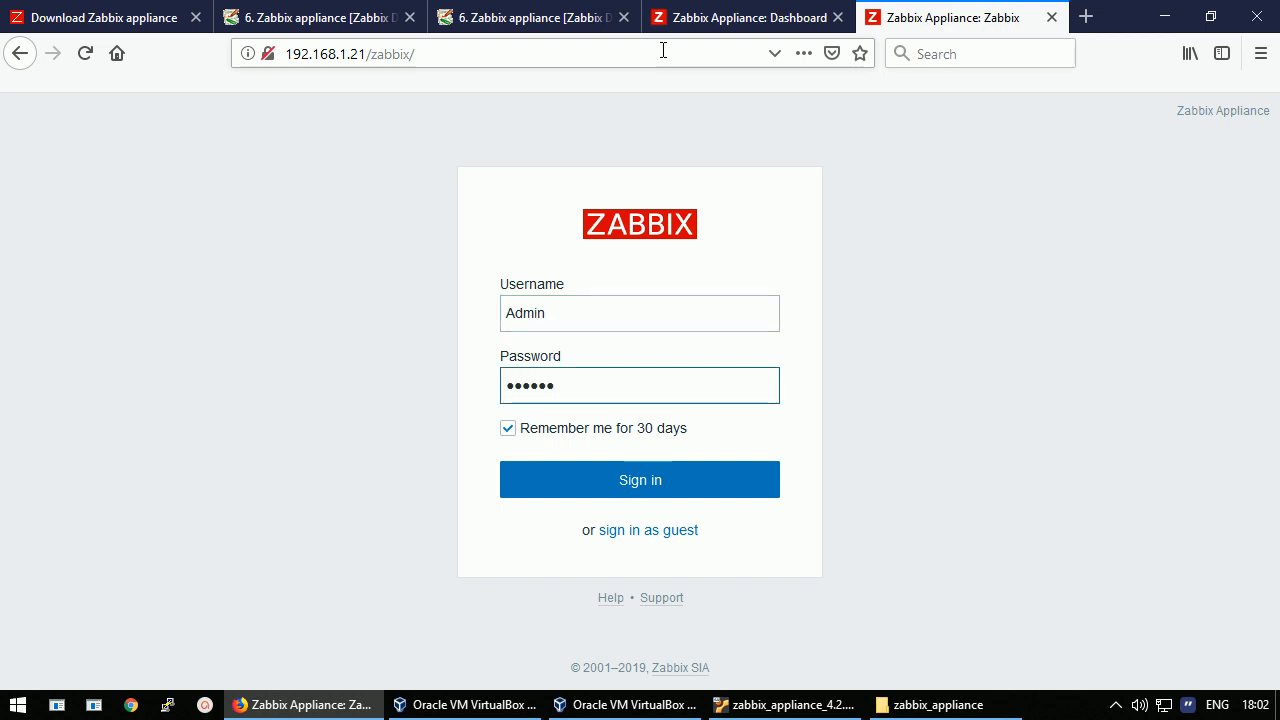
left_click(640, 480)
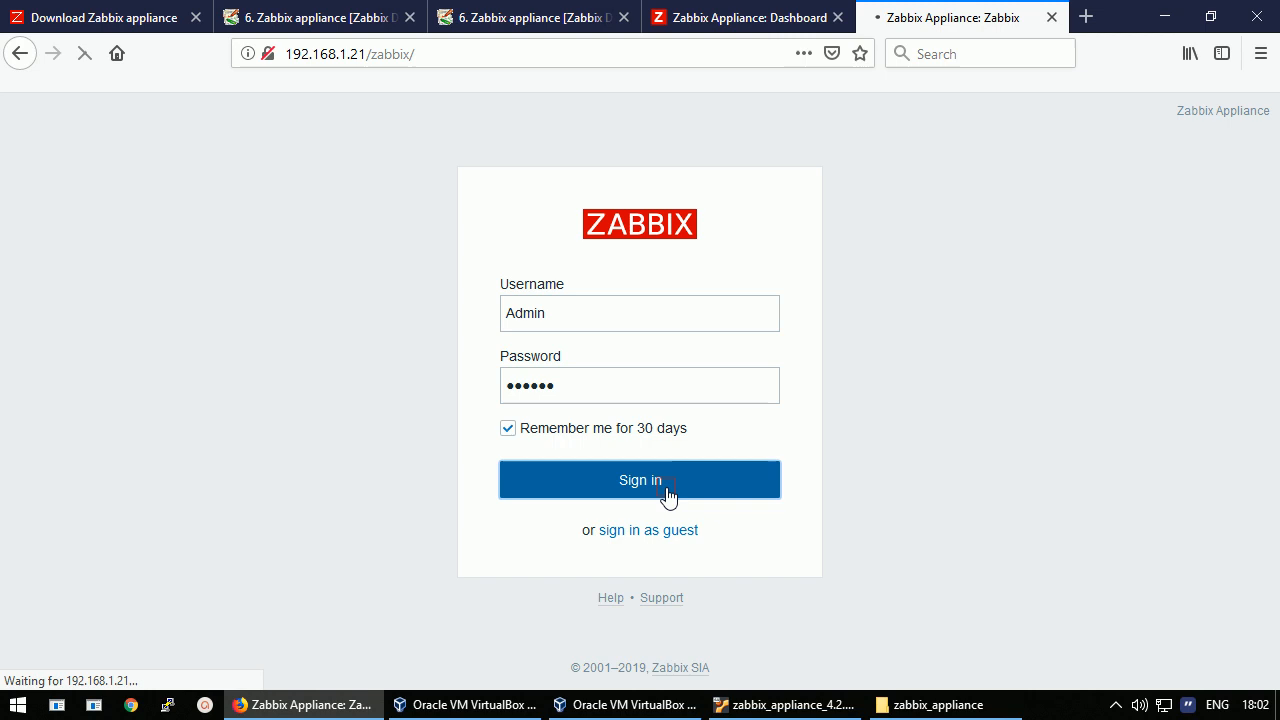
left_click(640, 480)
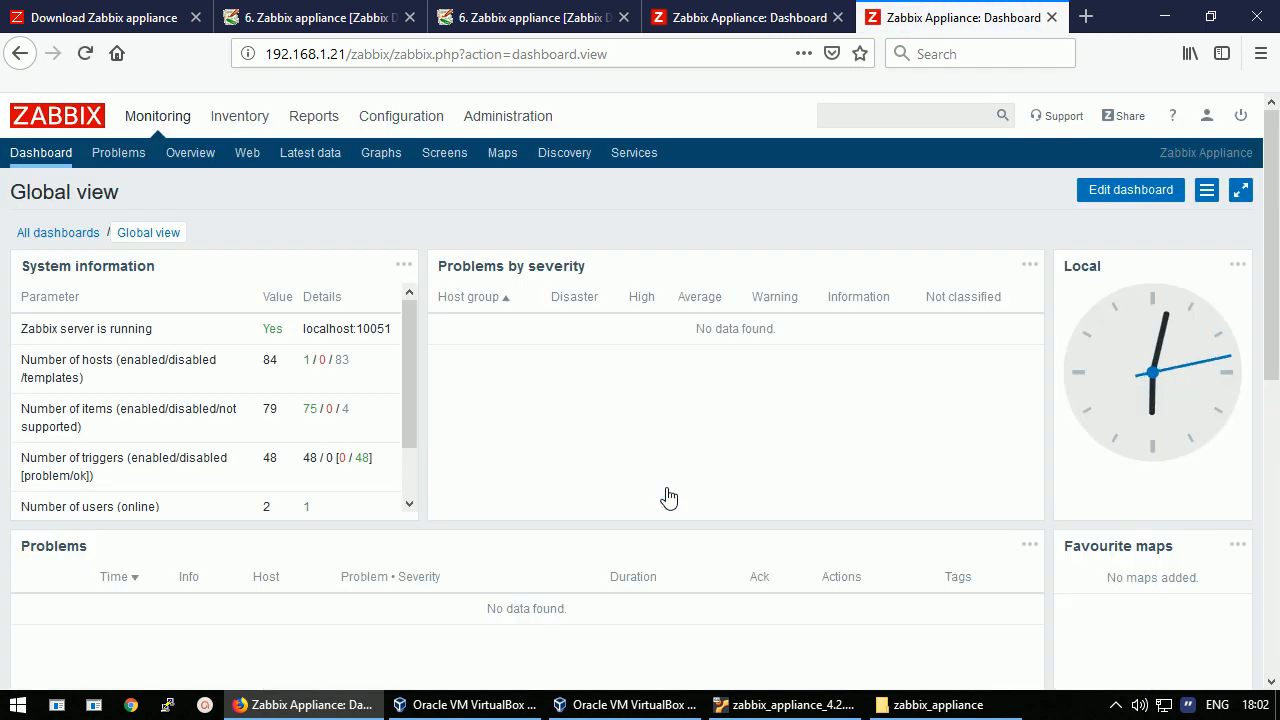
mouse_move(1124, 704)
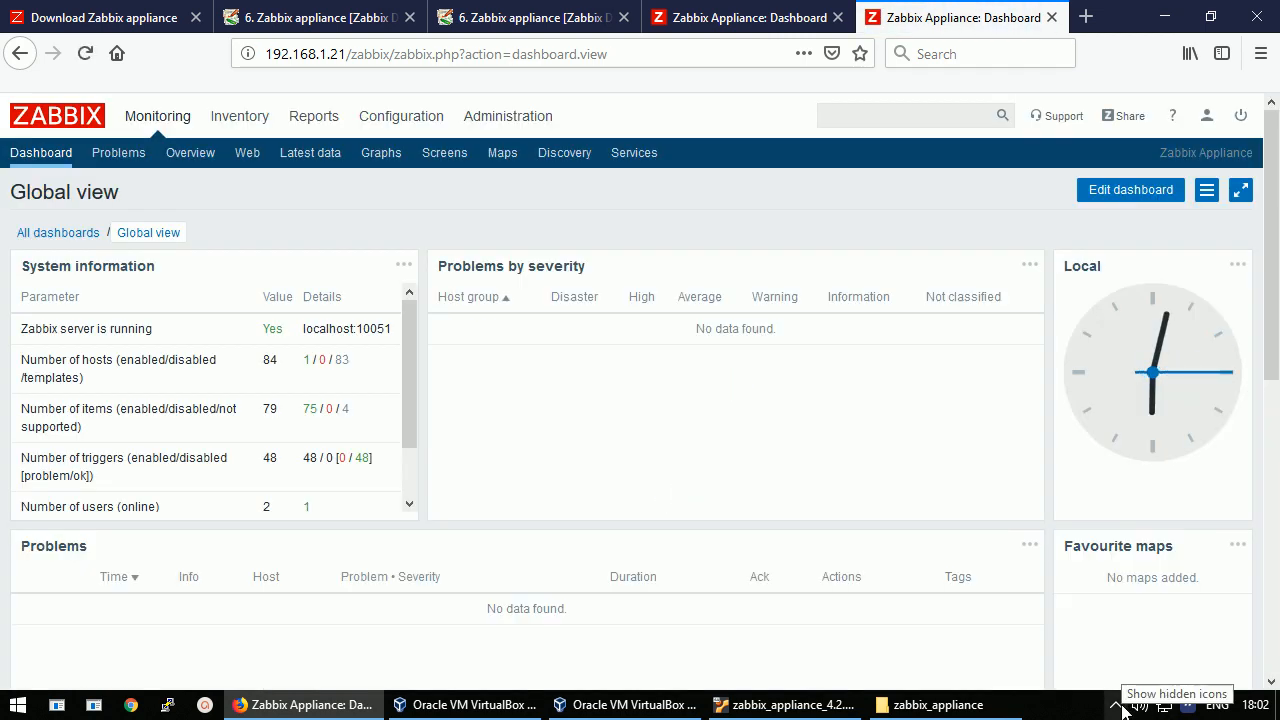